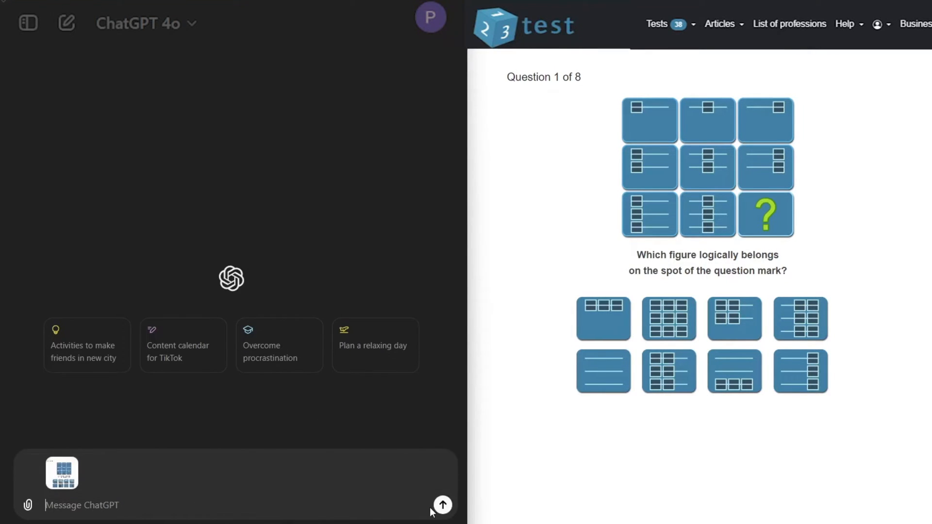
Submit the Question 1 screenshot and highlight the reply naming the bottom-left figure.
click(442, 505)
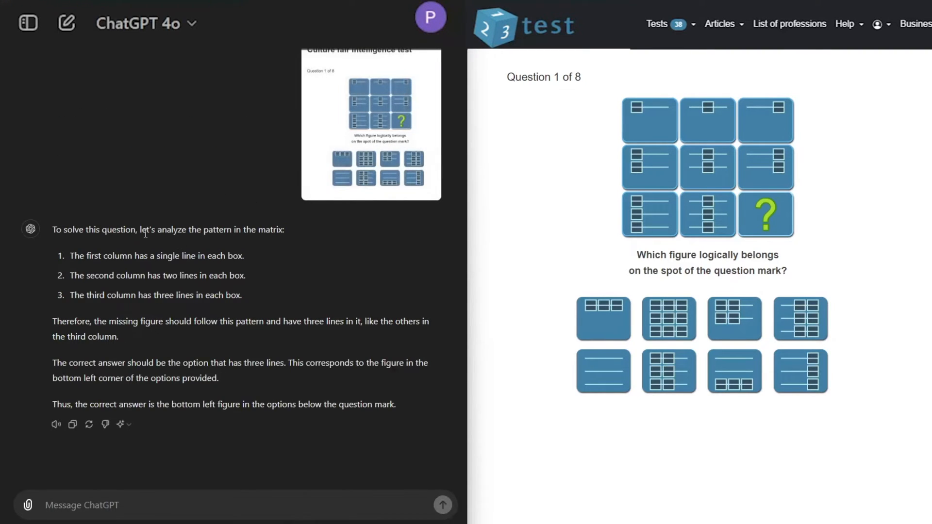
drag(55, 230, 136, 230)
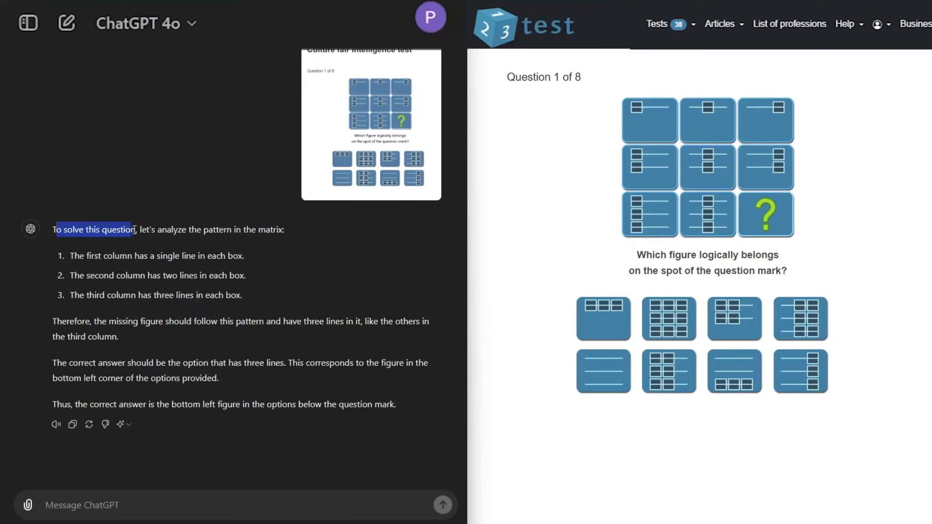
drag(140, 230, 269, 230)
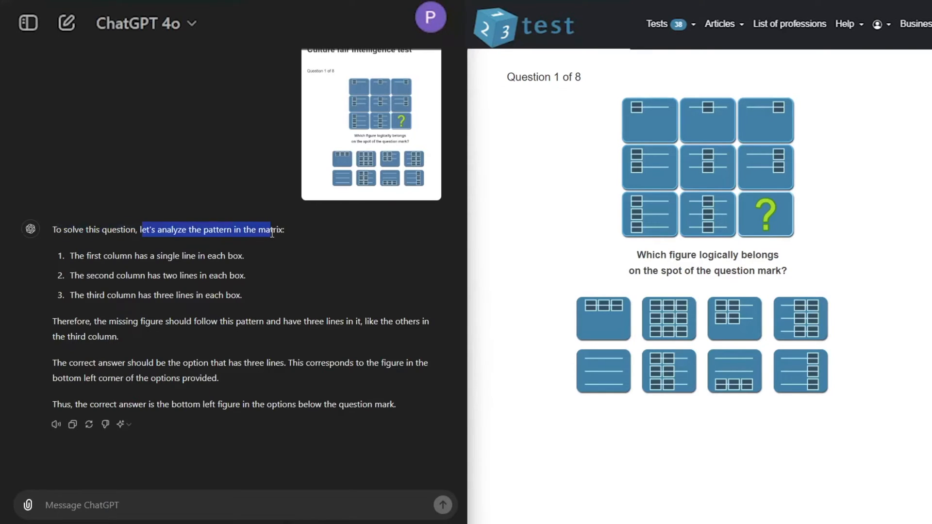
click(251, 225)
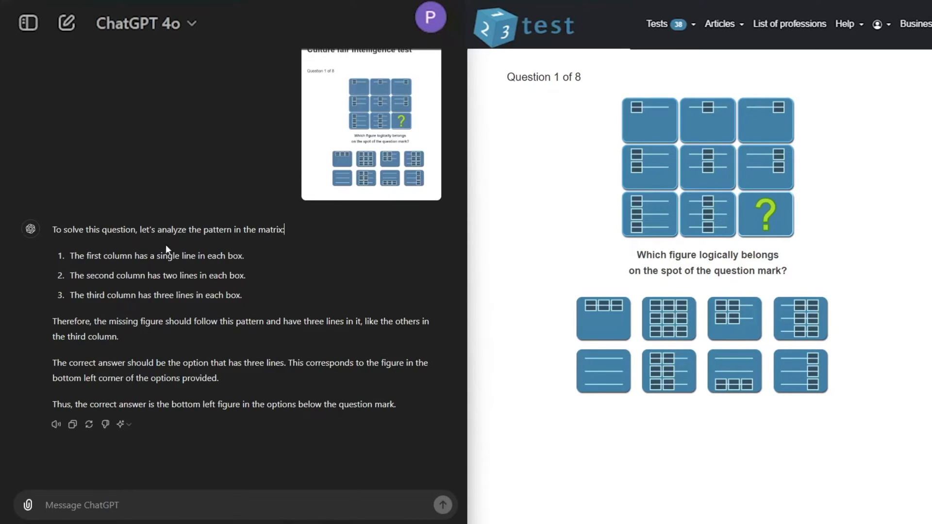
drag(70, 256, 107, 256)
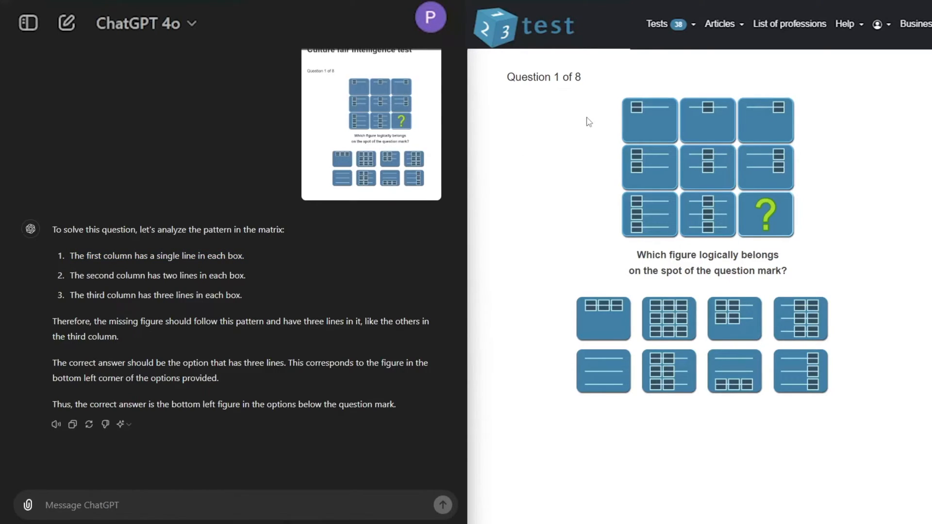
drag(135, 255, 244, 256)
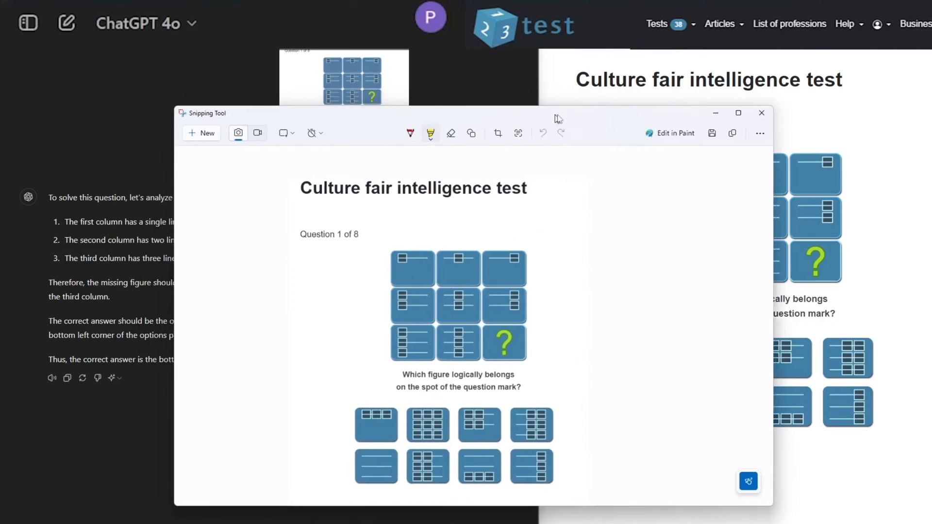
Write 'Row this direction' and numbers 1-8 on the Question 1 capture, then copy it.
drag(558, 118, 548, 117)
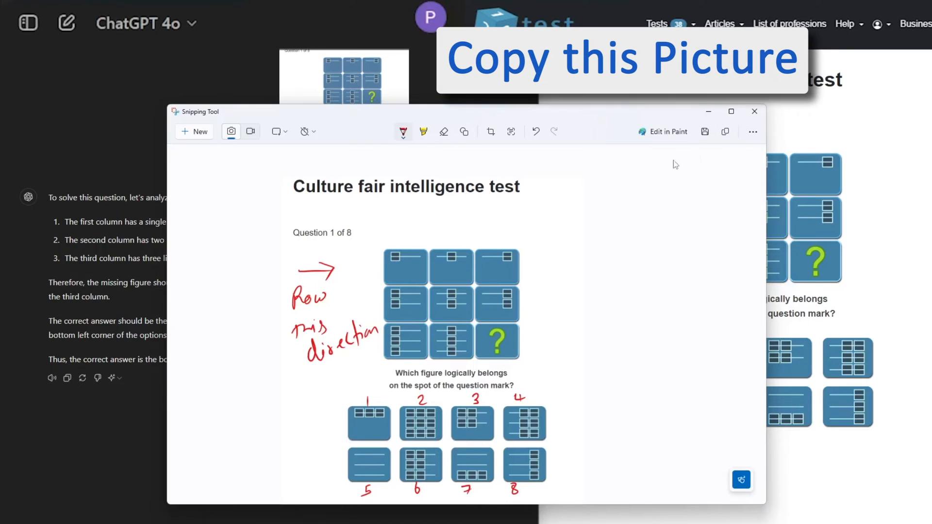
click(753, 111)
text(N)
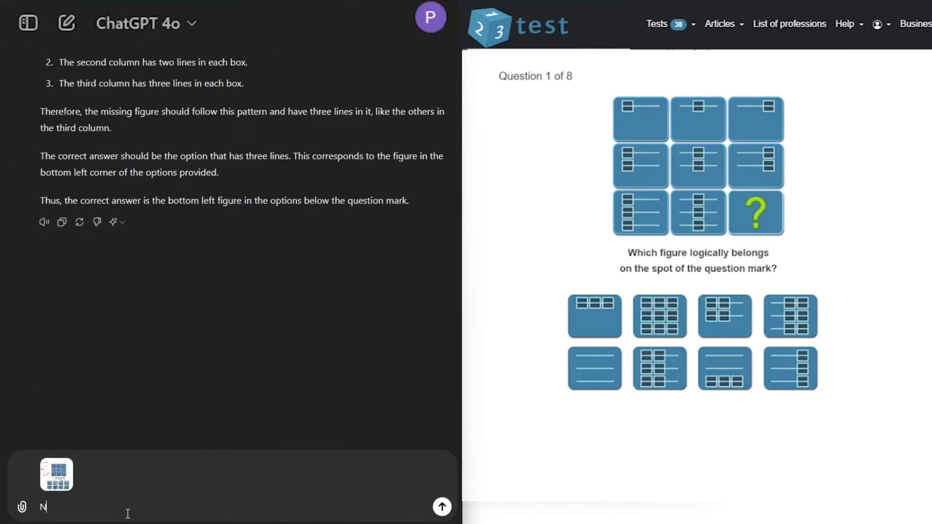
Send the annotated capture asking ChatGPT to check again and give the option number.
text(ow check again and give me the correct number as answ)
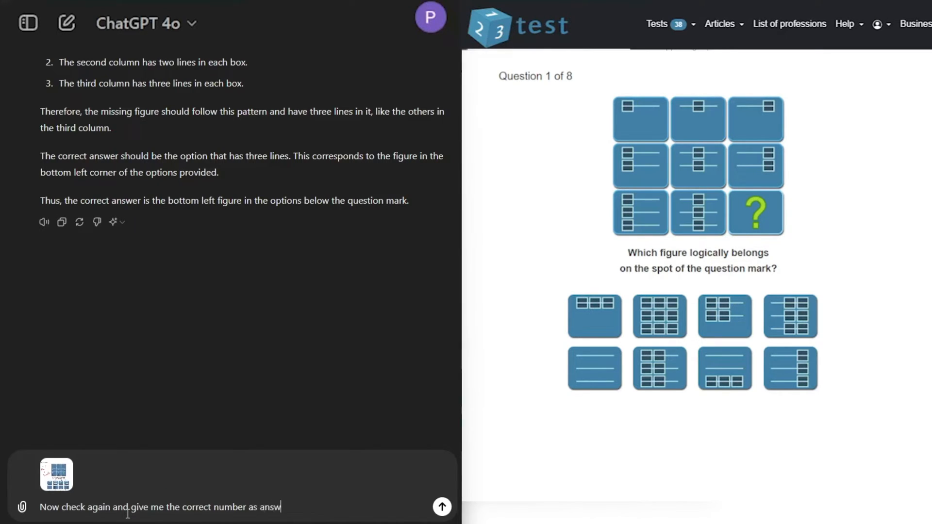
click(441, 507)
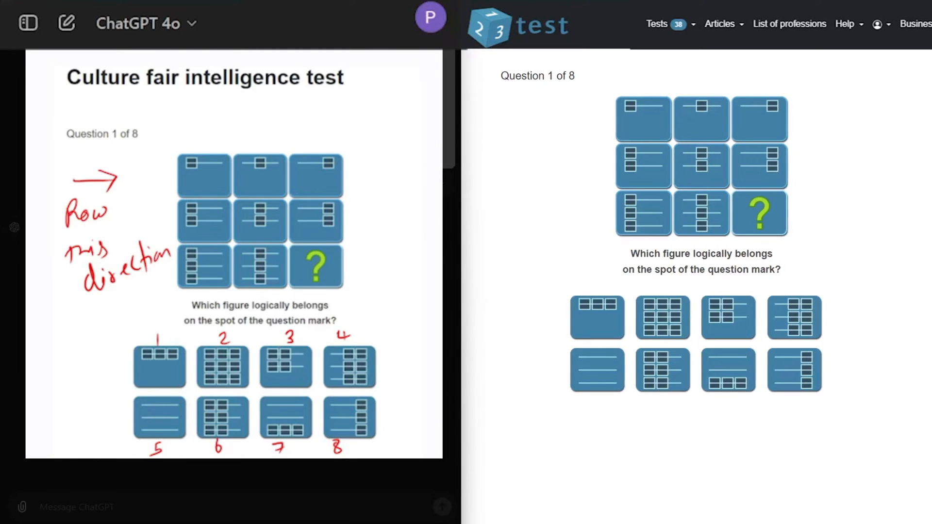
click(662, 370)
text(solve this)
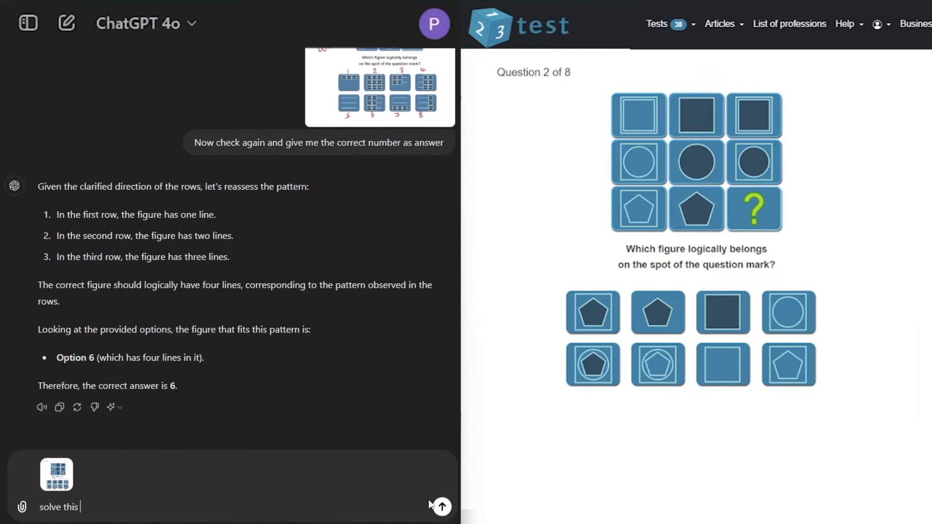
Send the Question 2 screenshot and choose the dark pentagon (option 2) on the test.
click(441, 507)
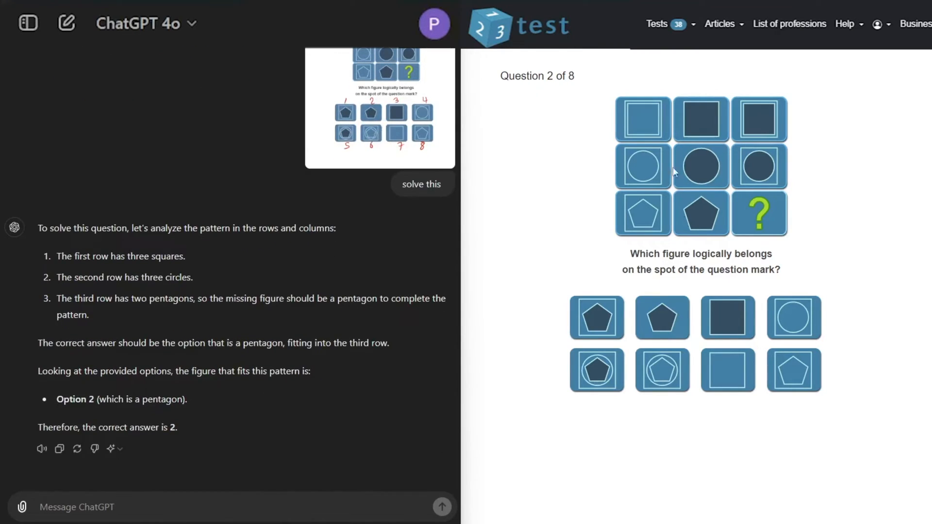
mouse_move(309, 323)
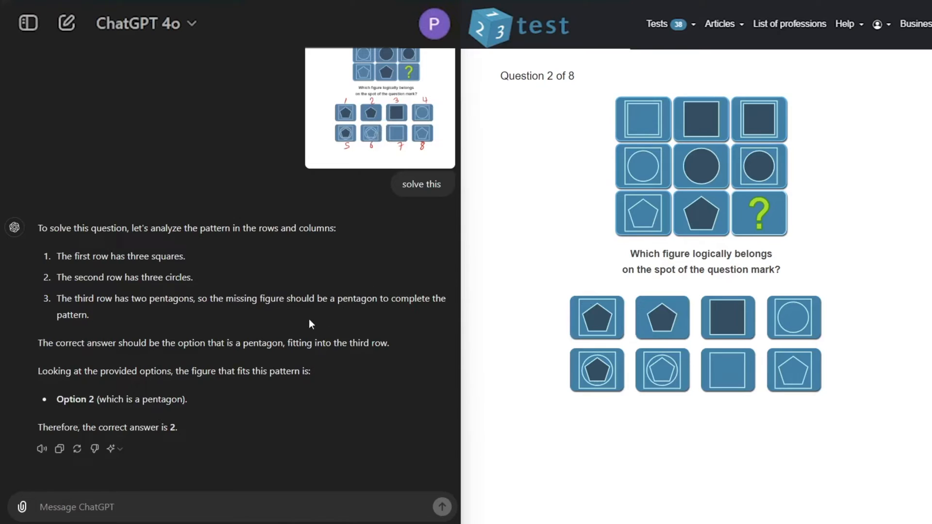
click(661, 318)
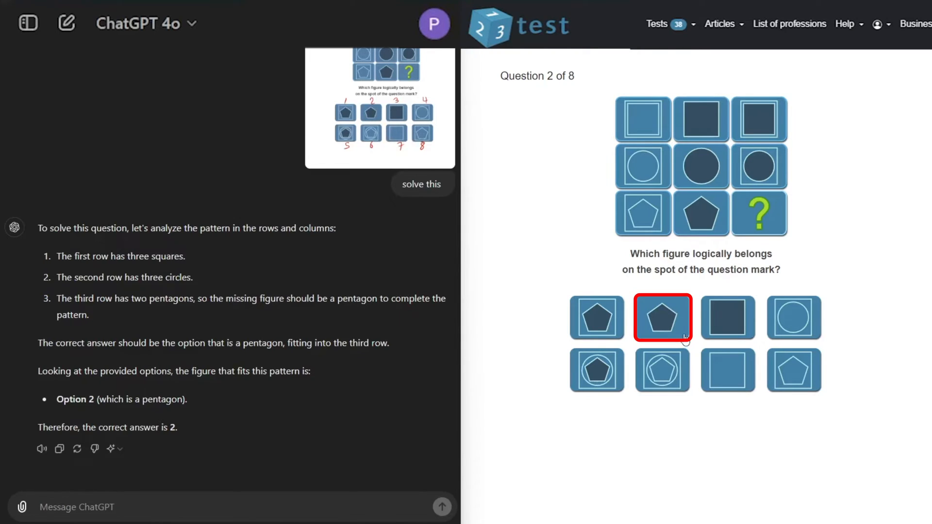
click(661, 317)
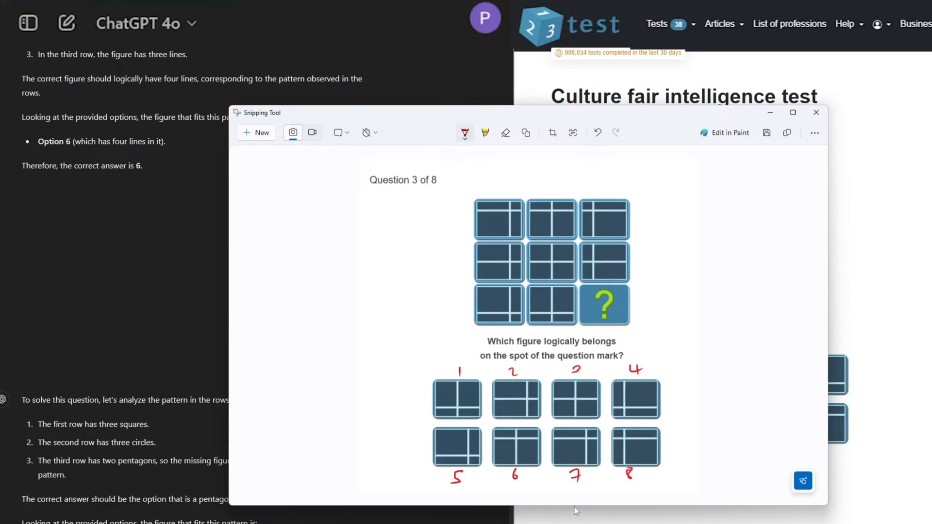
Copy the numbered Question 3 capture, send it to ChatGPT, and choose the sixth figure.
click(787, 132)
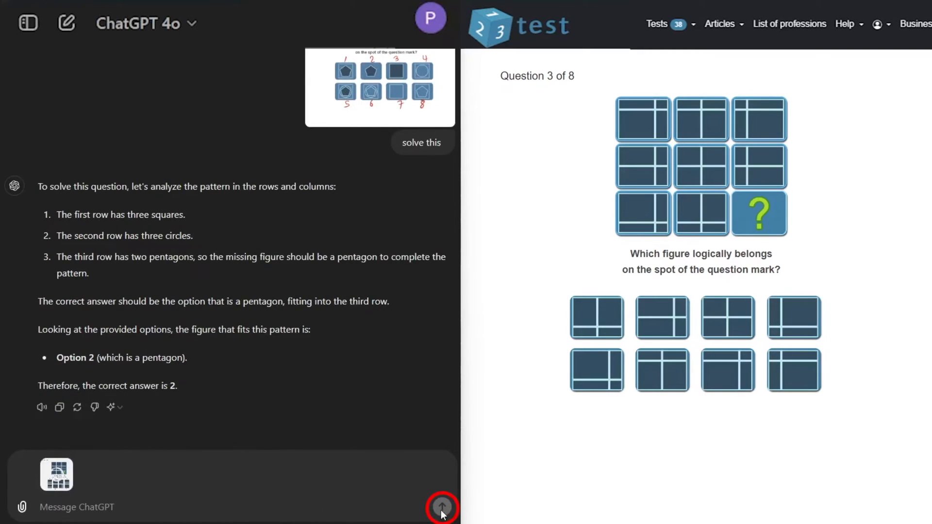
click(442, 507)
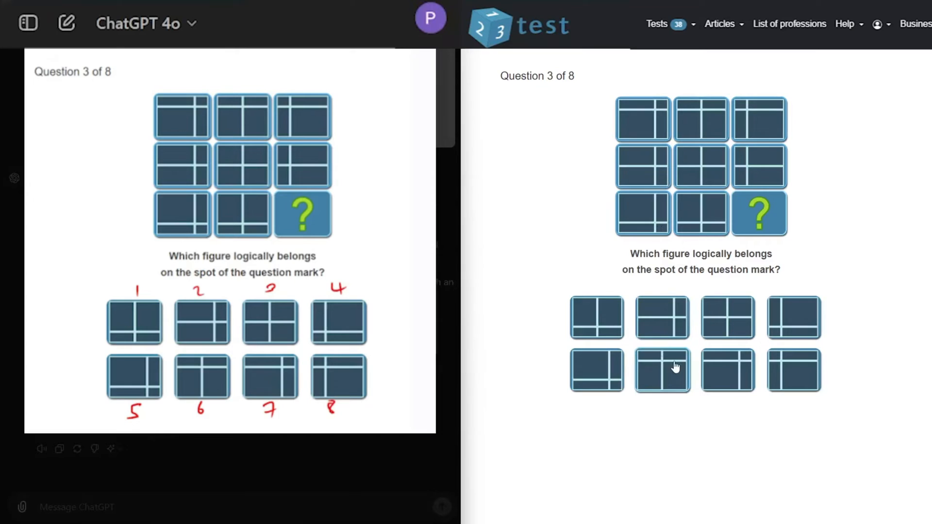
click(661, 370)
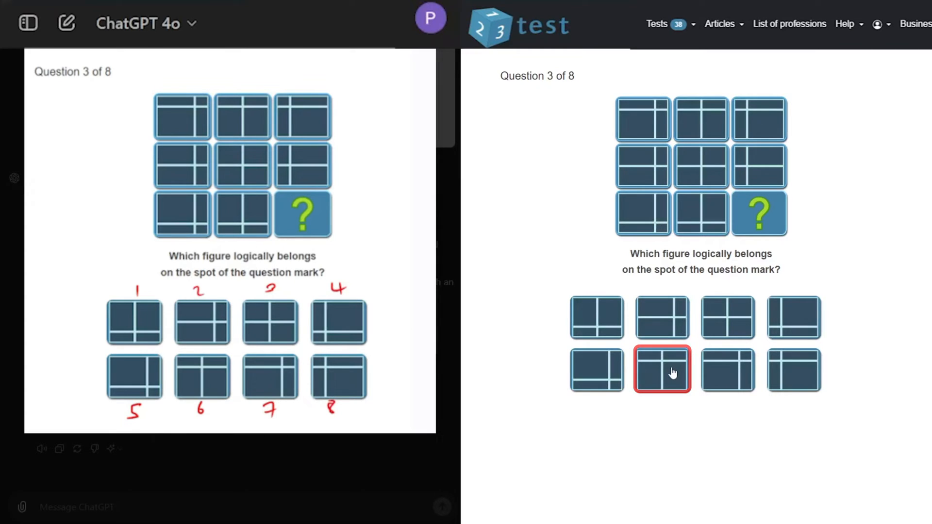
click(661, 370)
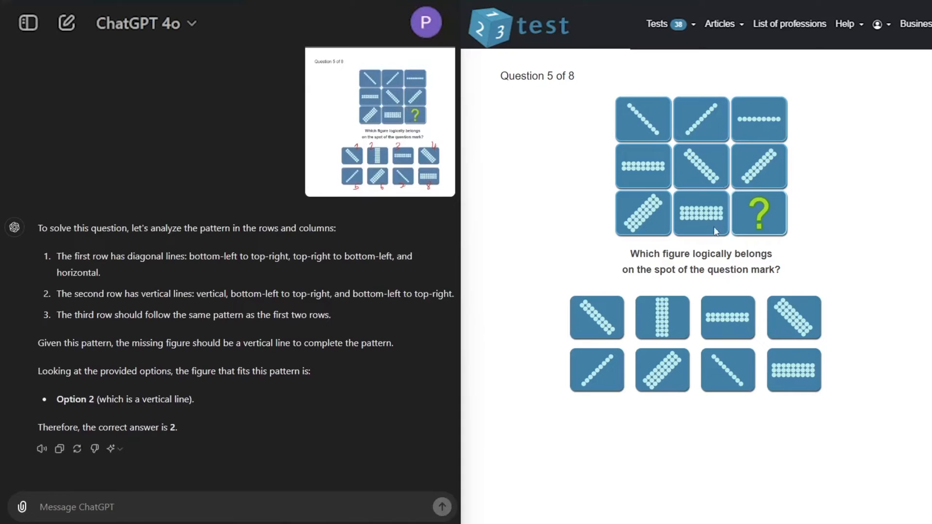
Choose the vertical dotted line (option 2) for Question 5 on the 123test page.
click(661, 318)
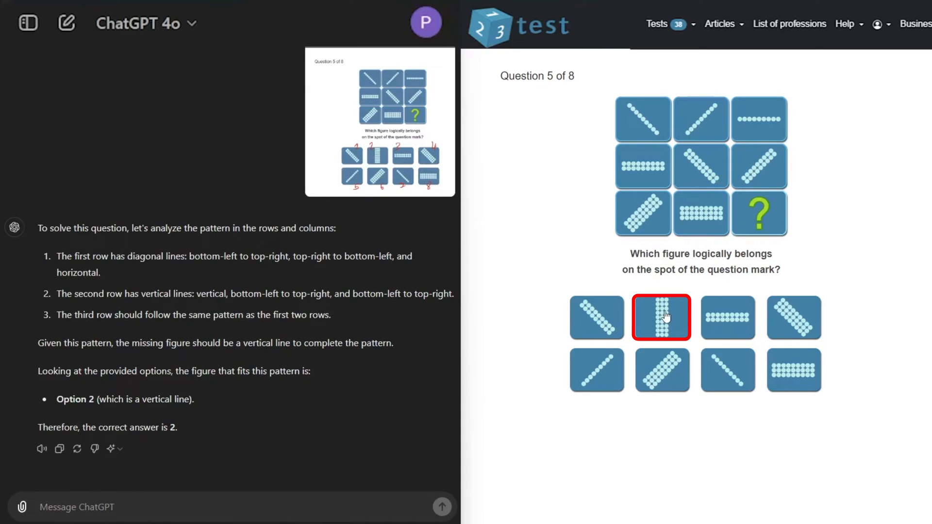
click(661, 317)
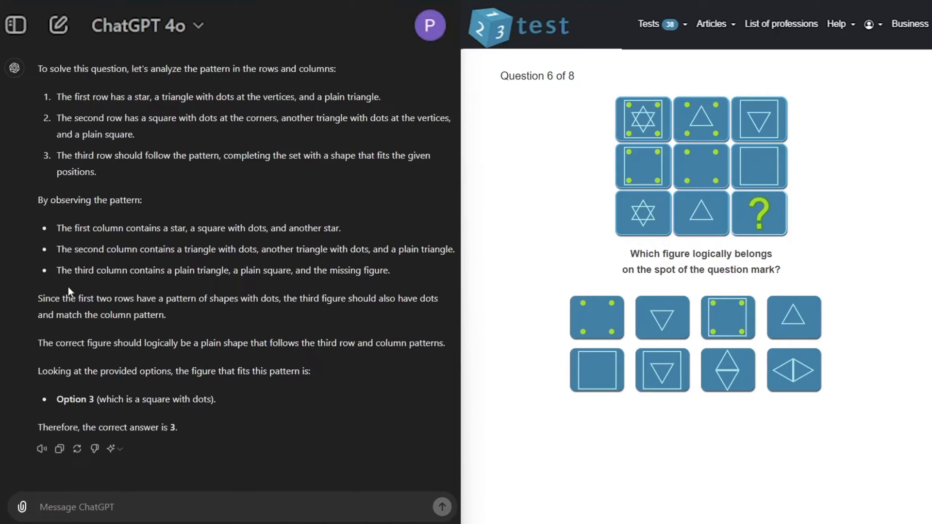
mouse_move(571, 195)
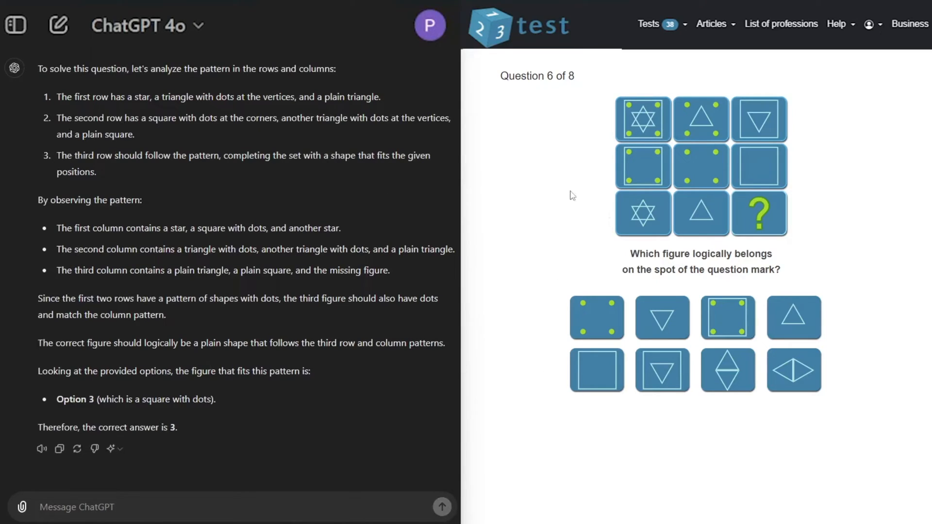
mouse_move(614, 206)
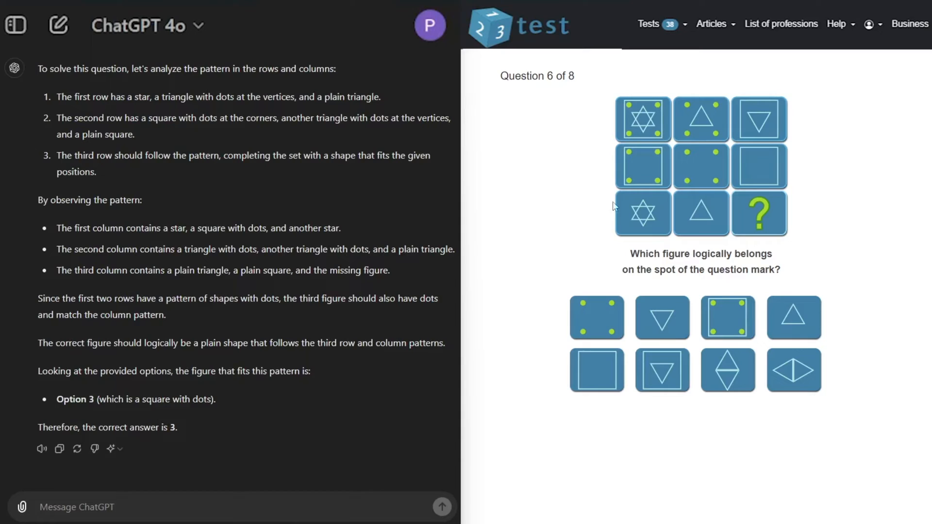
Choose the framed square with dots (option 3) for Question 6 on the test.
click(728, 317)
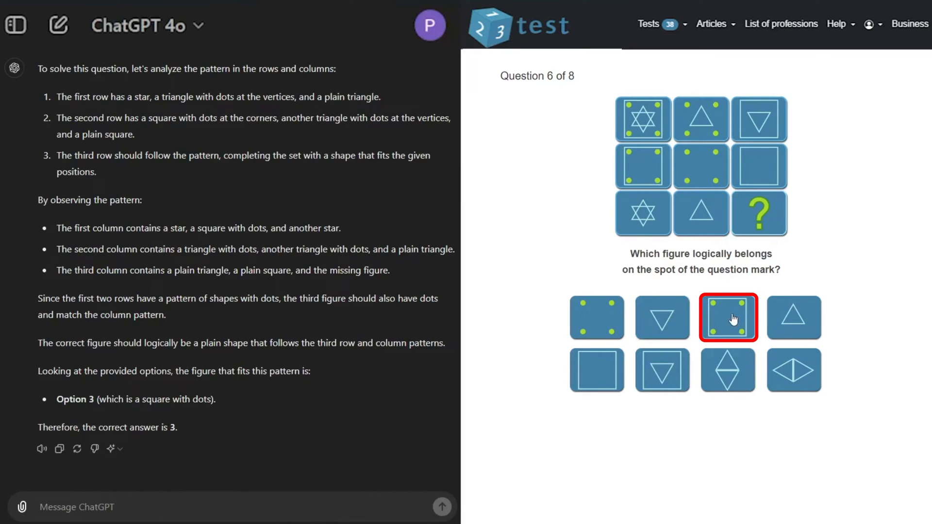
click(727, 316)
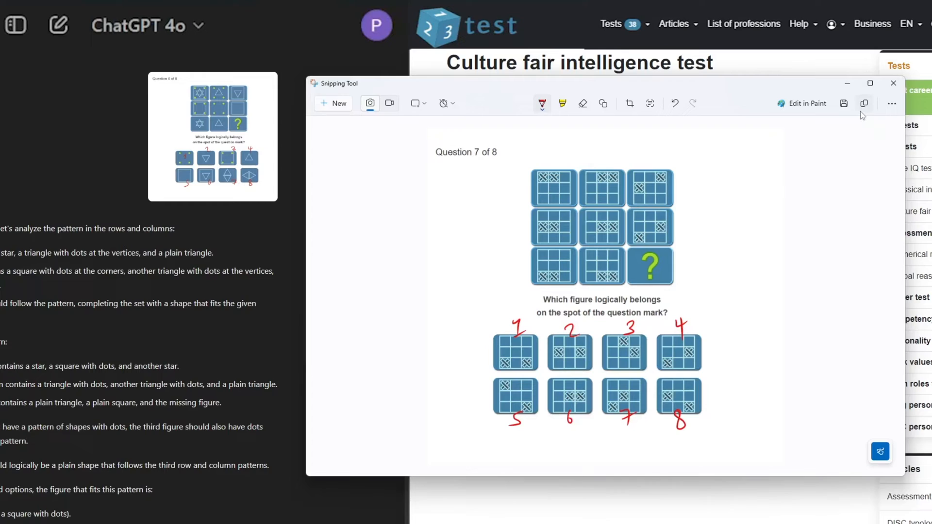
mouse_move(865, 103)
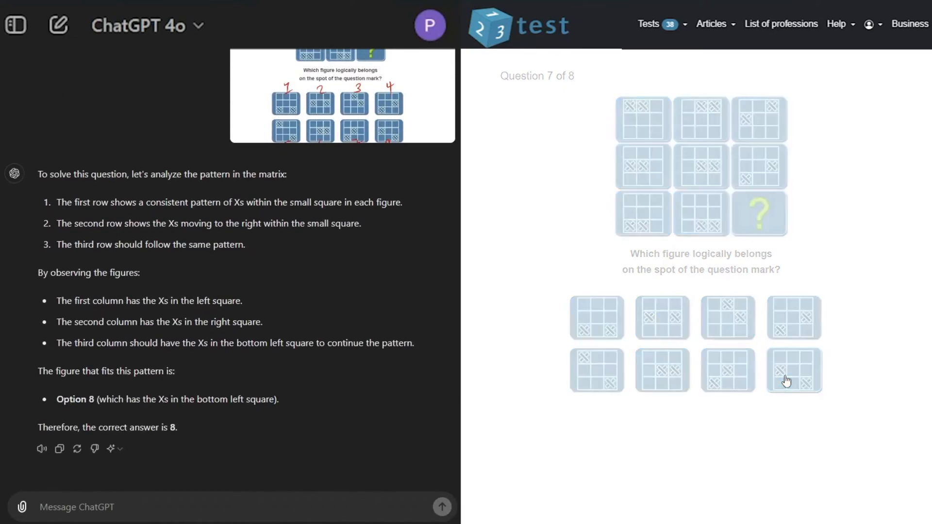
Choose the eighth figure for Question 7 as ChatGPT recommended.
click(794, 370)
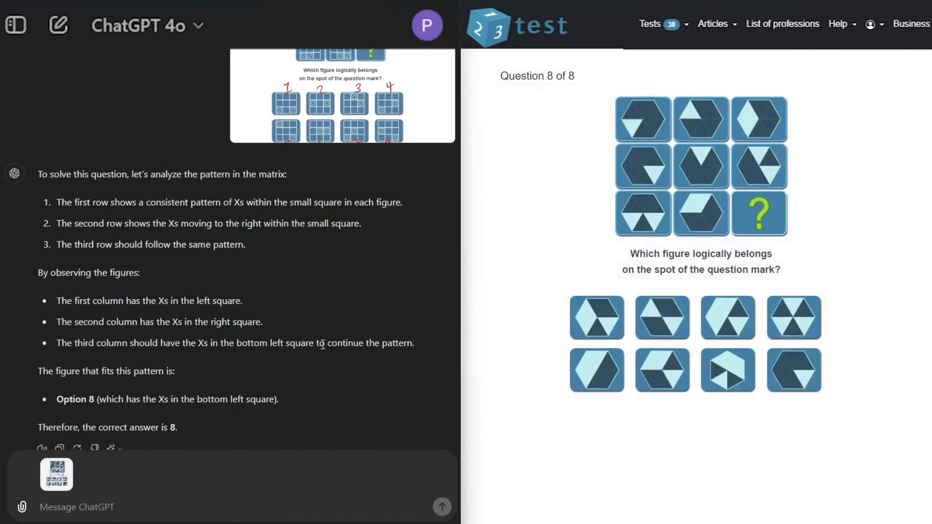
Choose the light blue divided hexagon (option 5) for Question 8 and set gender to Male.
scroll(down, 3)
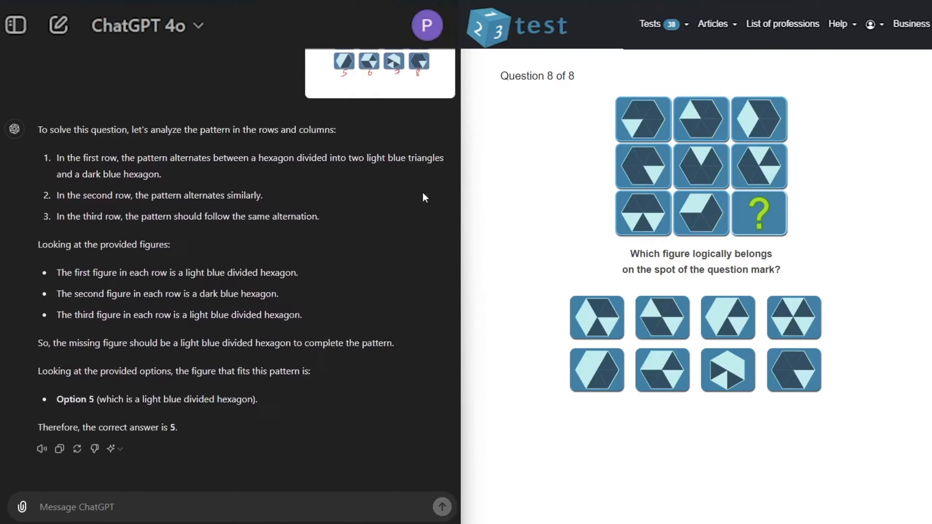
click(596, 370)
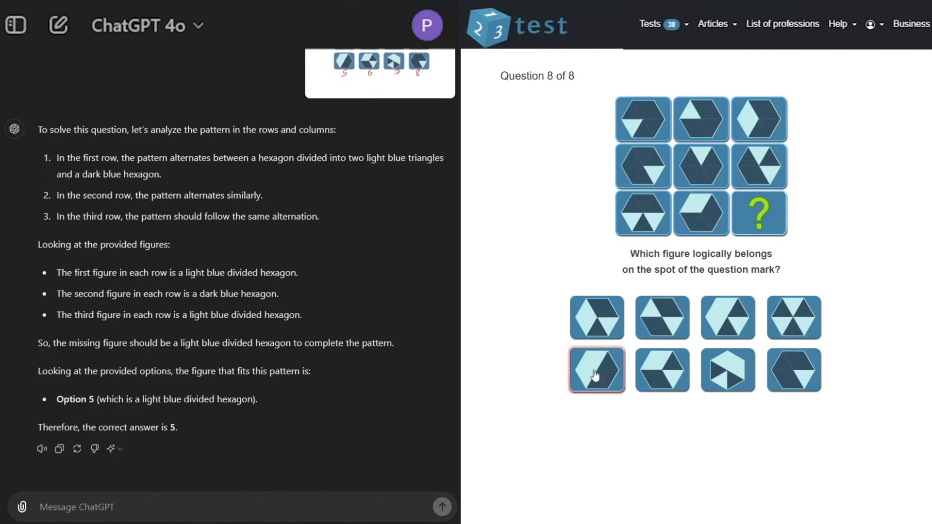
click(701, 138)
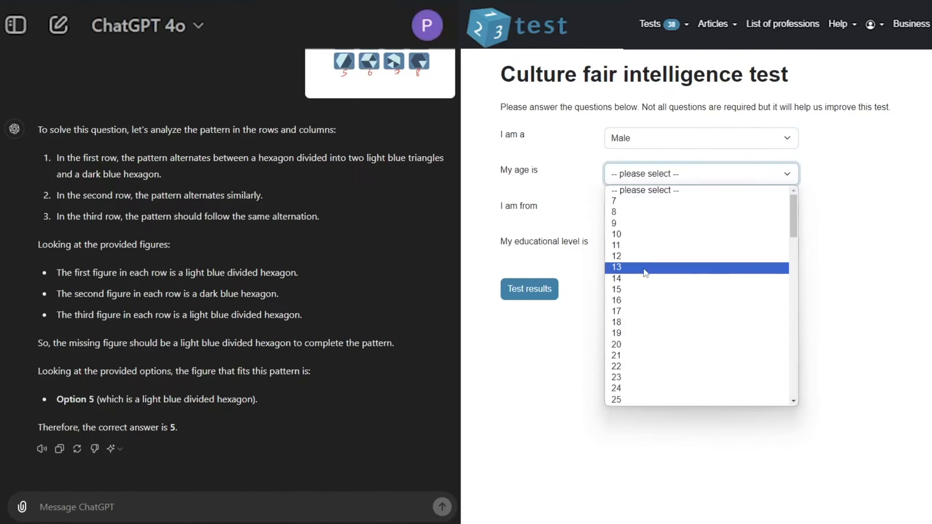
Set age 13, country United States, education high school, and submit for test results.
click(616, 268)
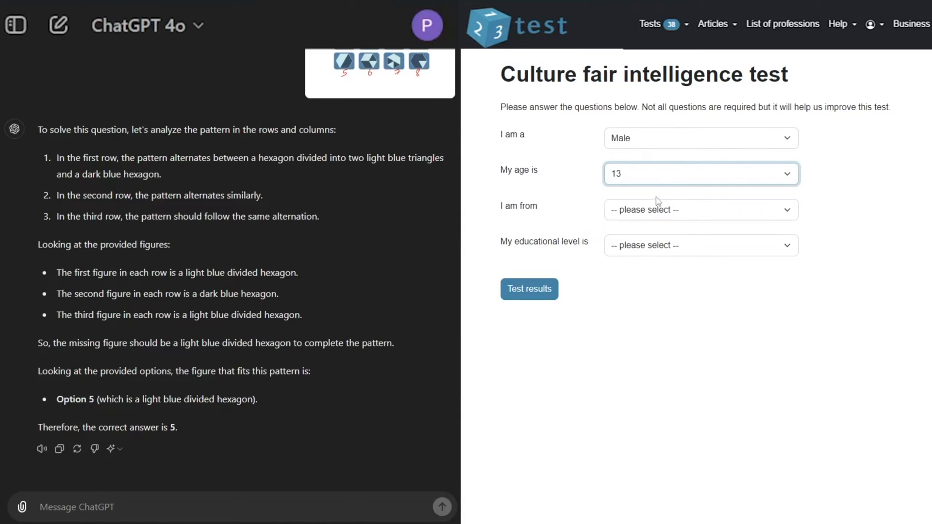
click(700, 210)
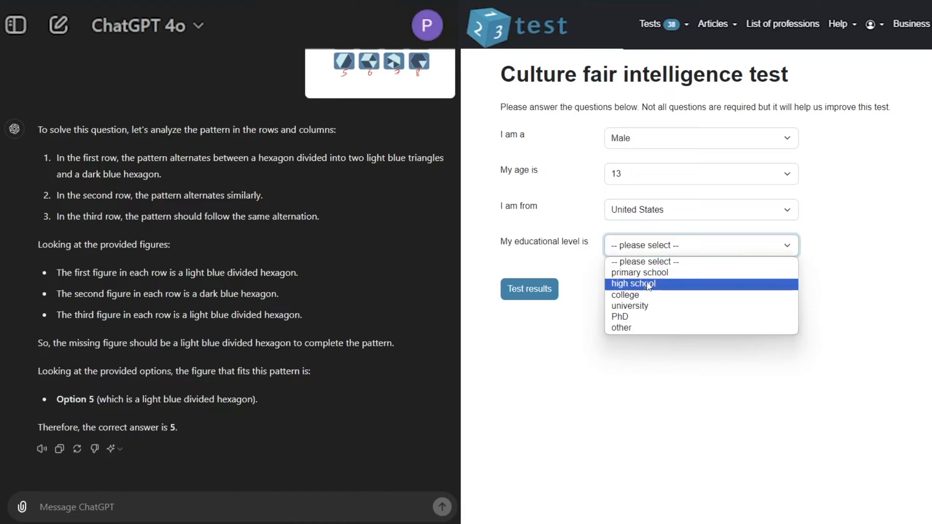
click(634, 283)
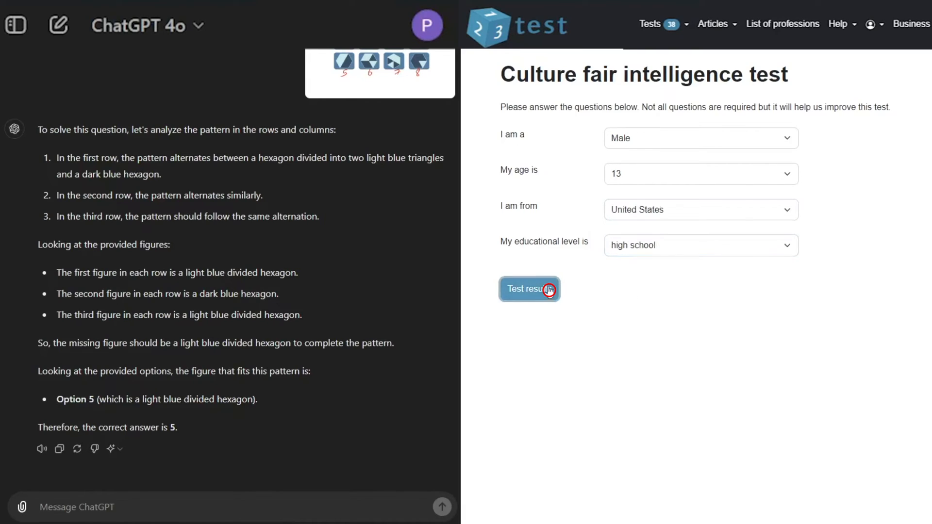
click(528, 290)
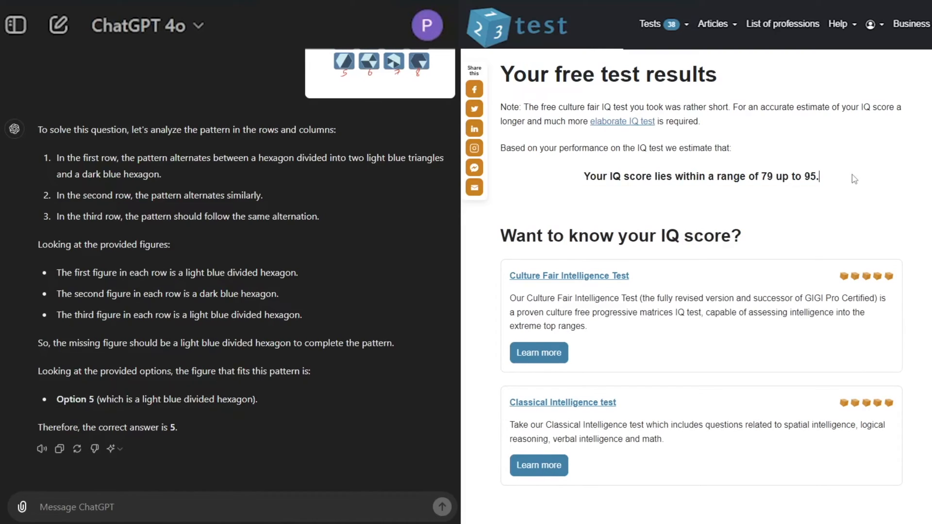
Ask ChatGPT whether the copied 79–95 IQ result is a good or bad score.
right_click(701, 176)
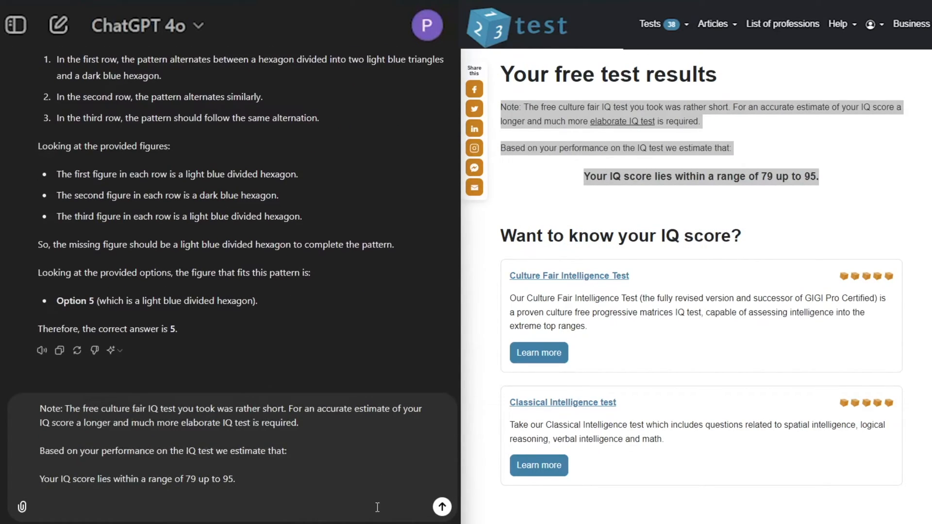
text(Is it a good score or bad)
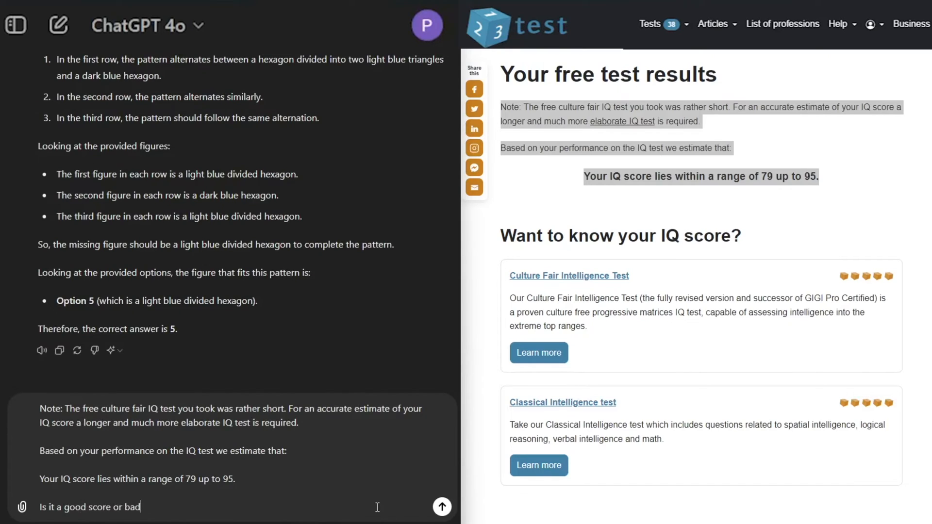
click(442, 507)
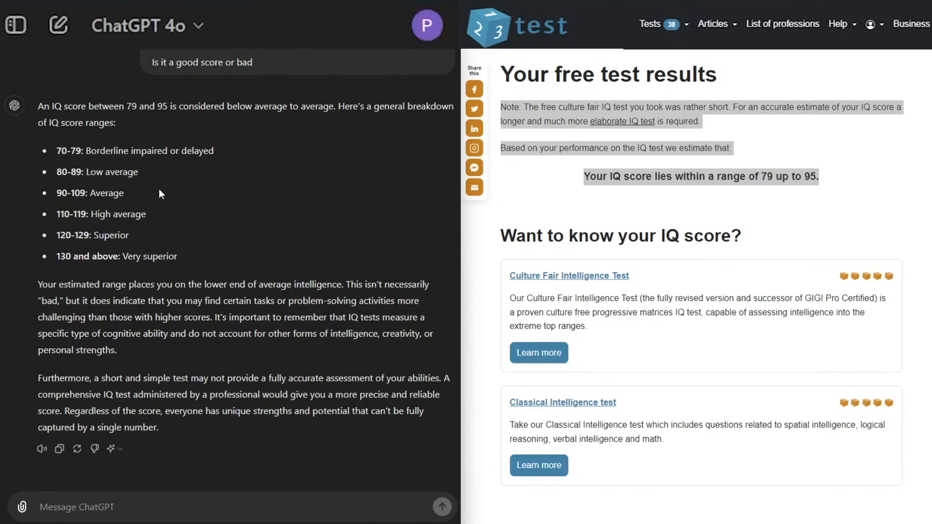
mouse_move(200, 76)
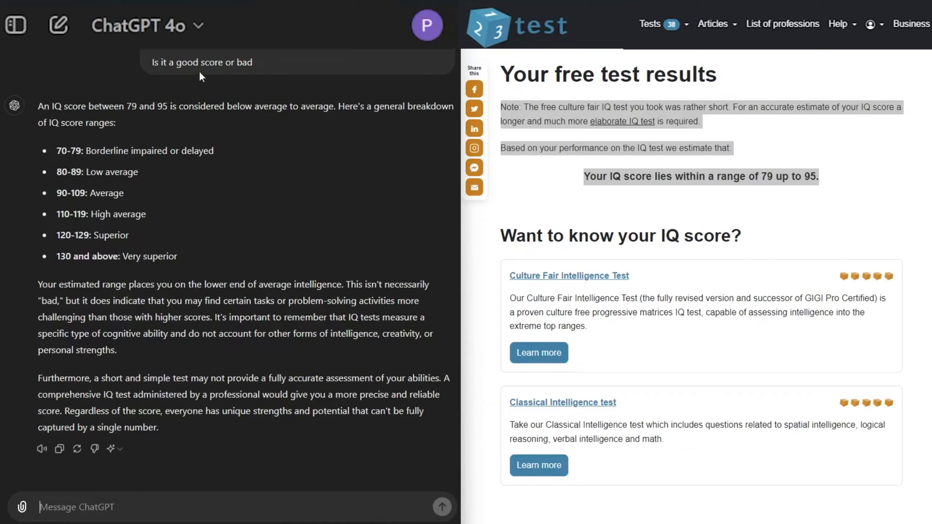
mouse_move(147, 193)
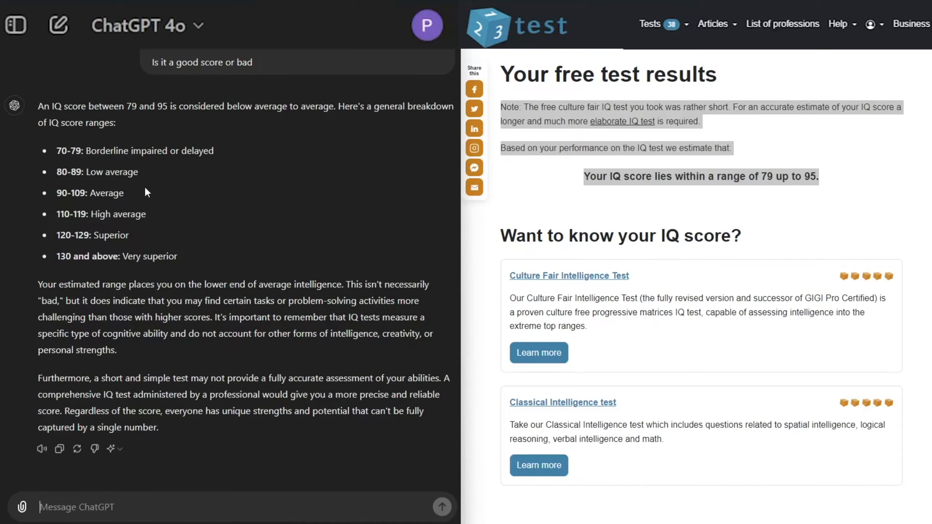
mouse_move(135, 195)
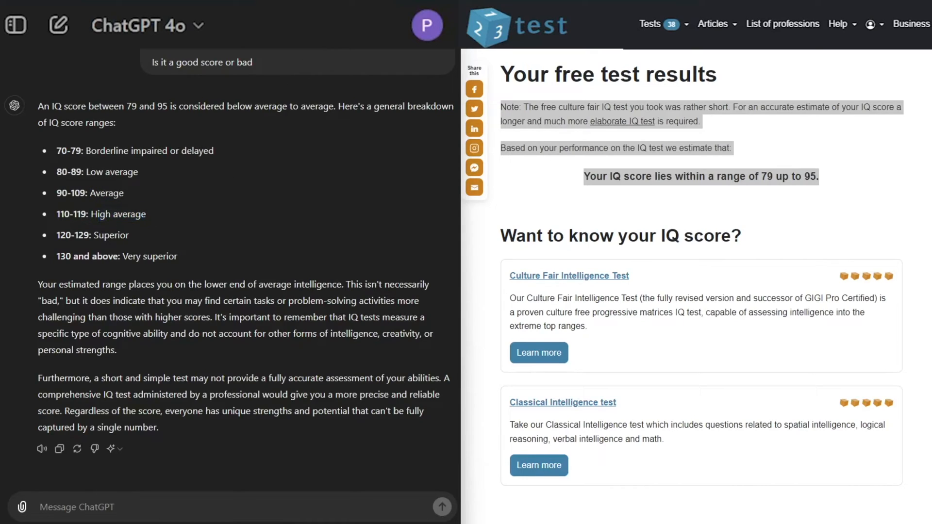
mouse_move(502, 346)
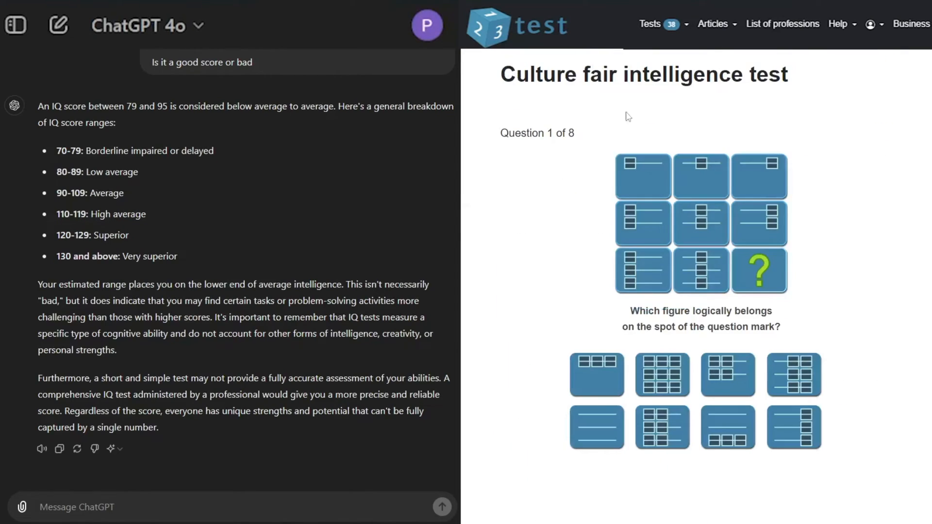
mouse_move(446, 86)
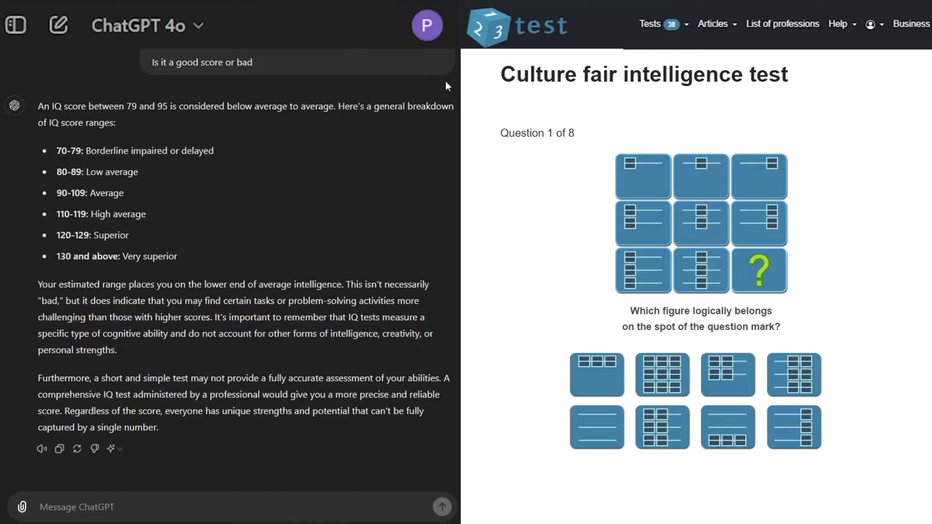
mouse_move(395, 164)
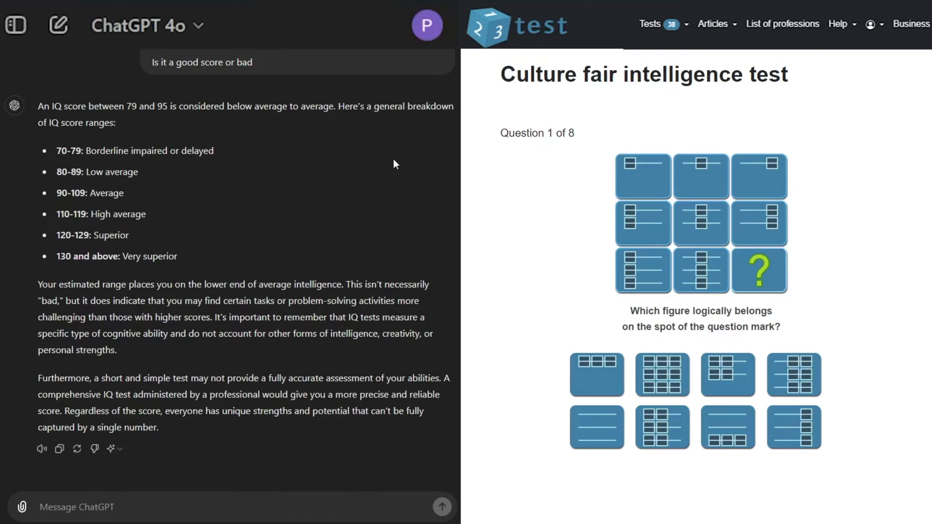
mouse_move(346, 99)
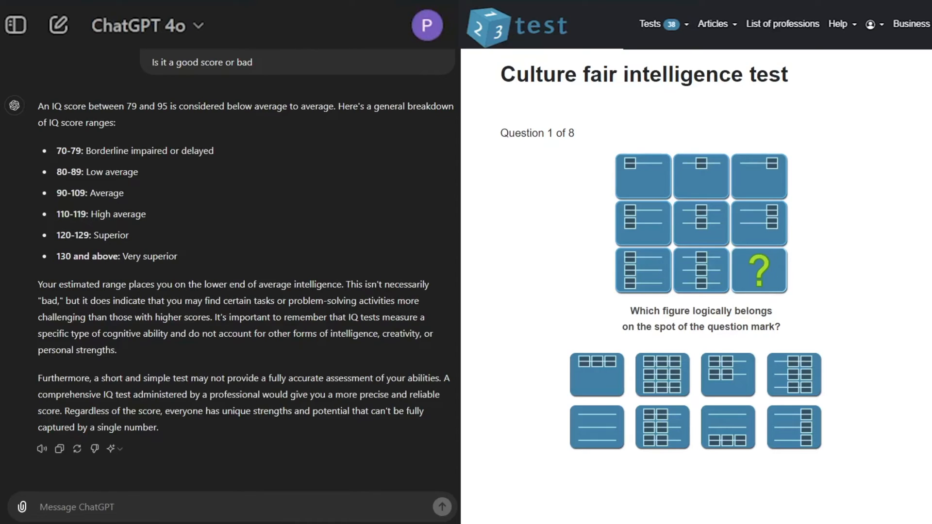
Go to gemini.google.com/app in a new tab and dismiss the data notice.
click(271, 8)
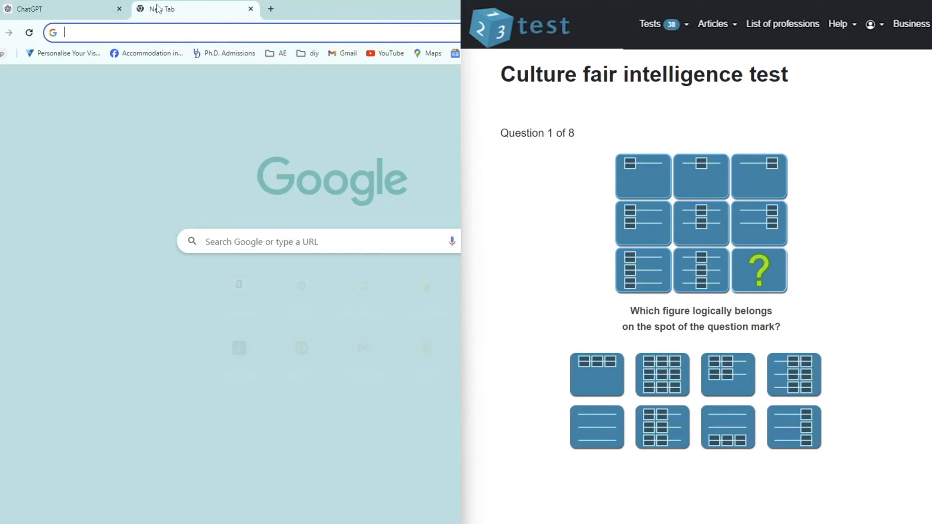
text(gemini.google.com/app)
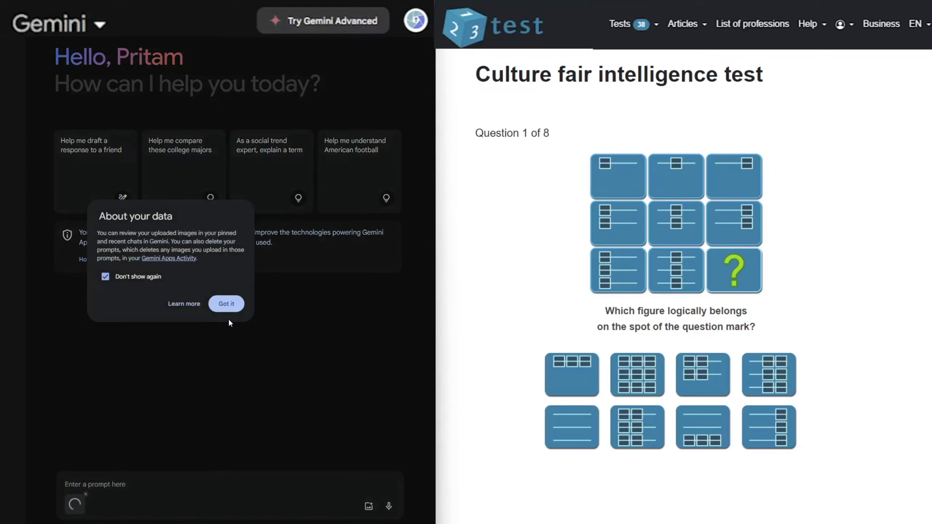
click(227, 304)
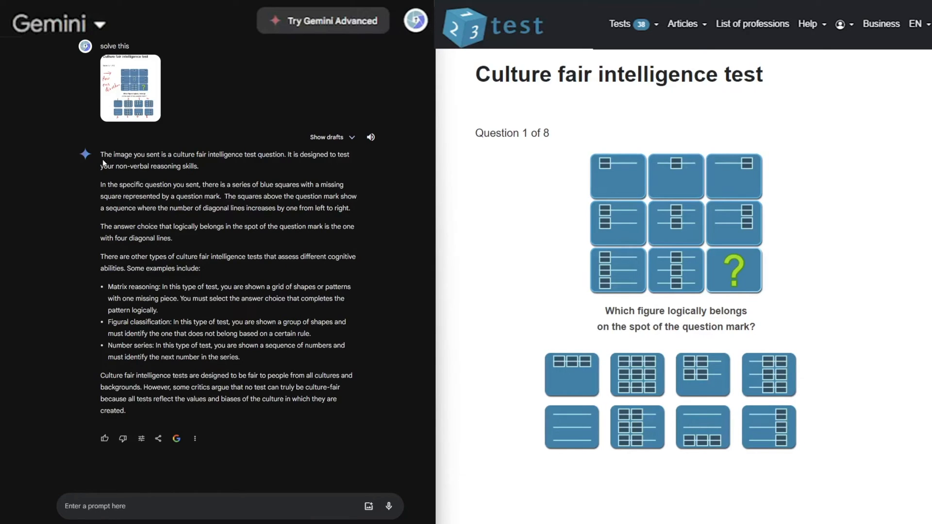
Compare Gemini's alternative drafts for question 1, then move to Gemini Advanced.
click(326, 137)
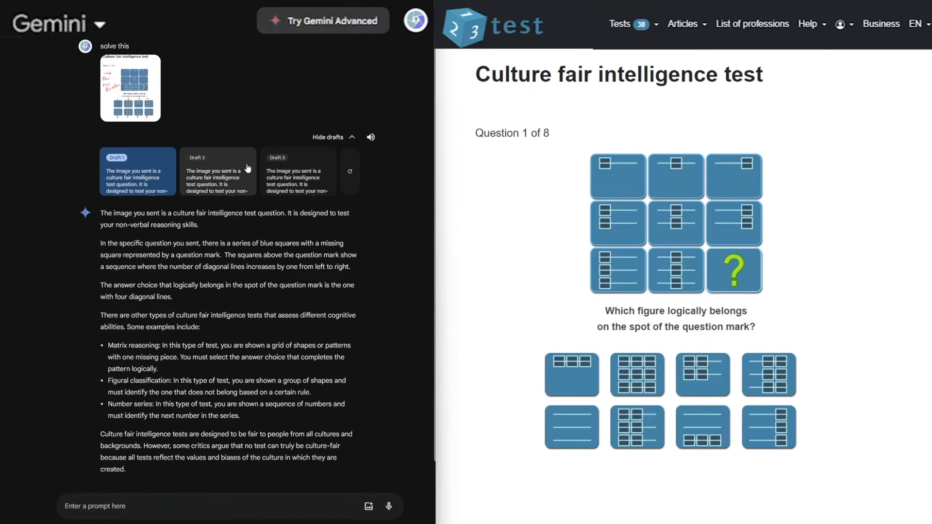
click(217, 157)
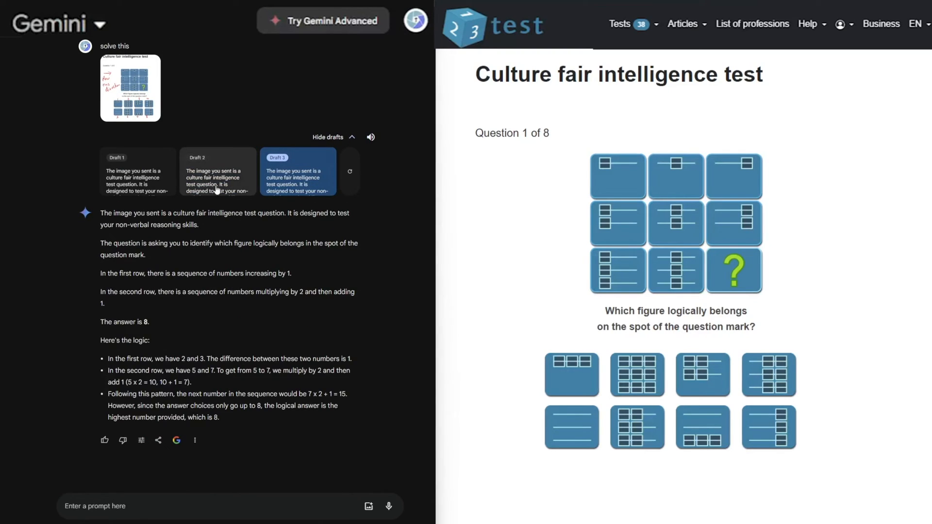
click(415, 22)
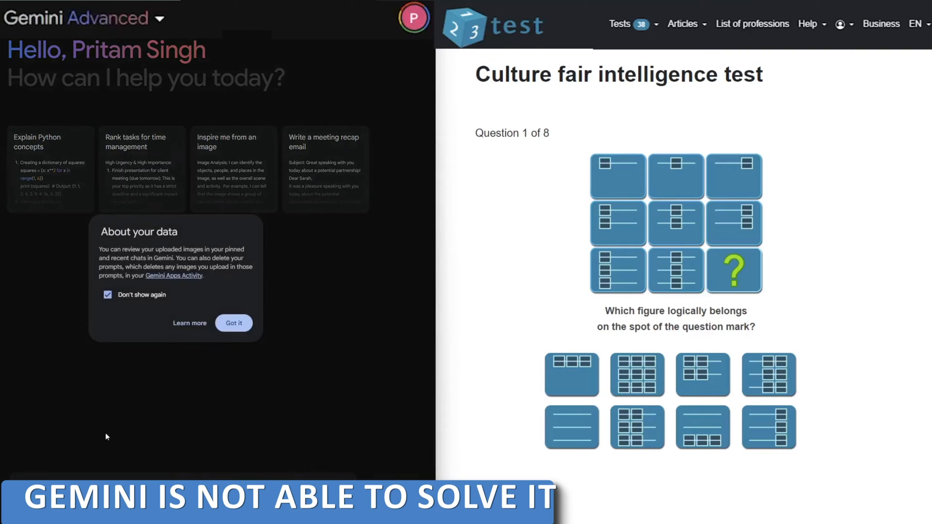
click(235, 323)
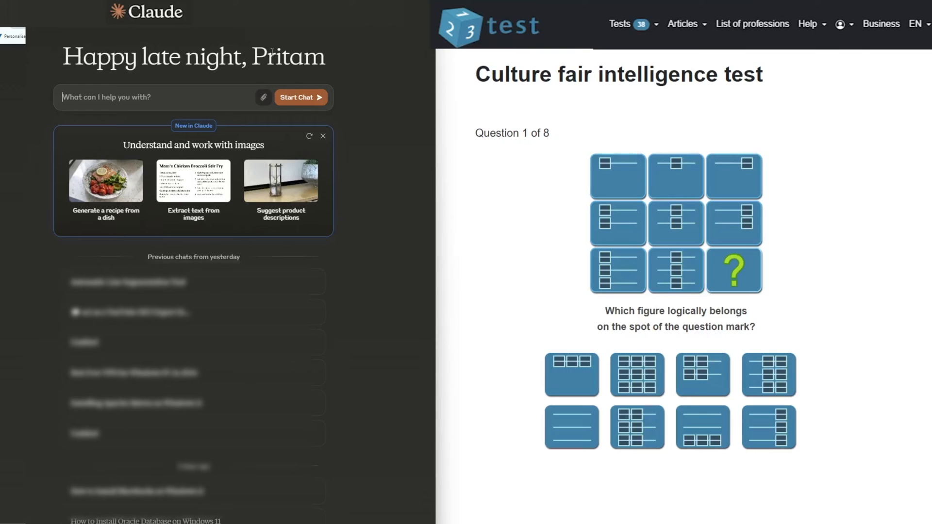
mouse_move(320, 242)
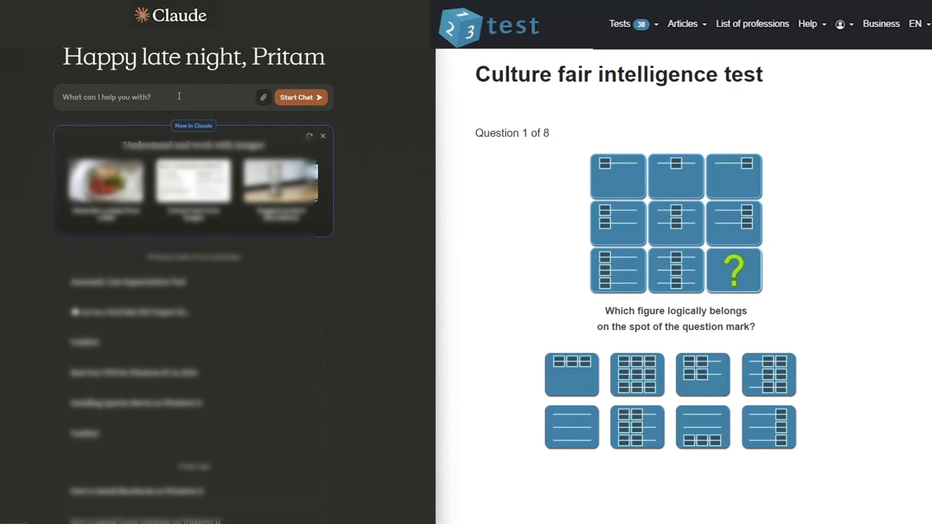
Send 'Solve ths' with the question 1 image to Claude and choose figure 8 on the test.
text(Solve ths)
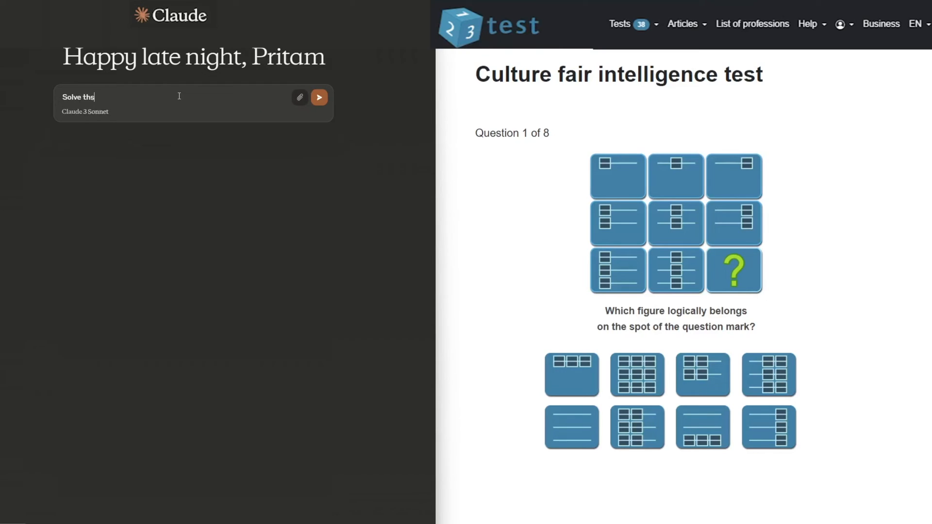
click(319, 97)
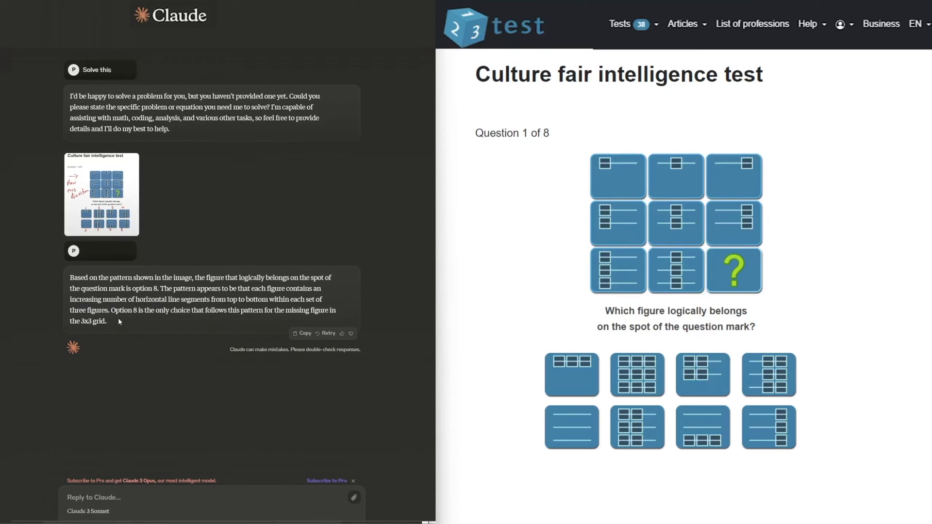
click(101, 194)
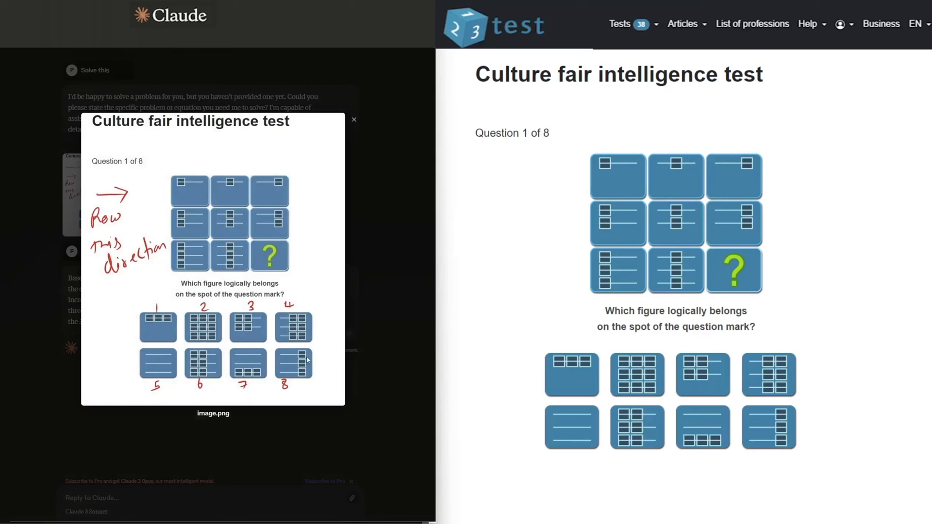
click(770, 428)
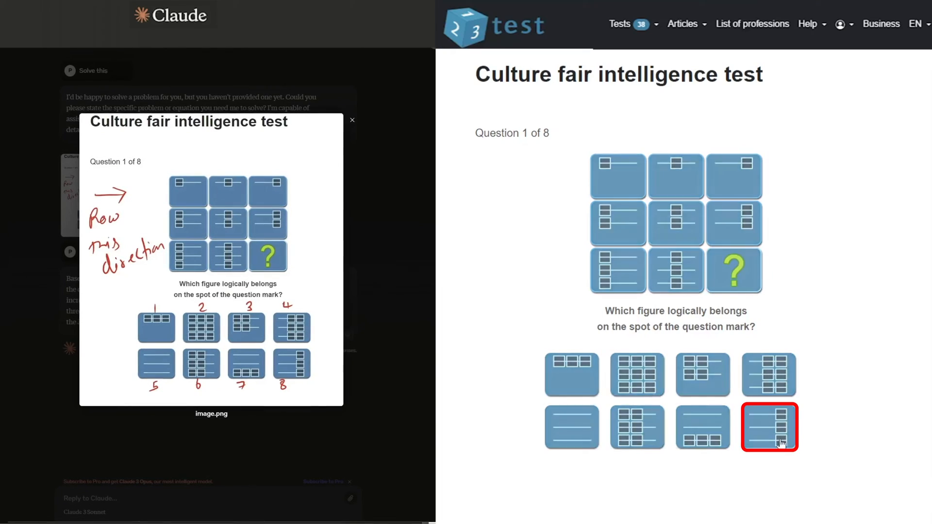
click(769, 427)
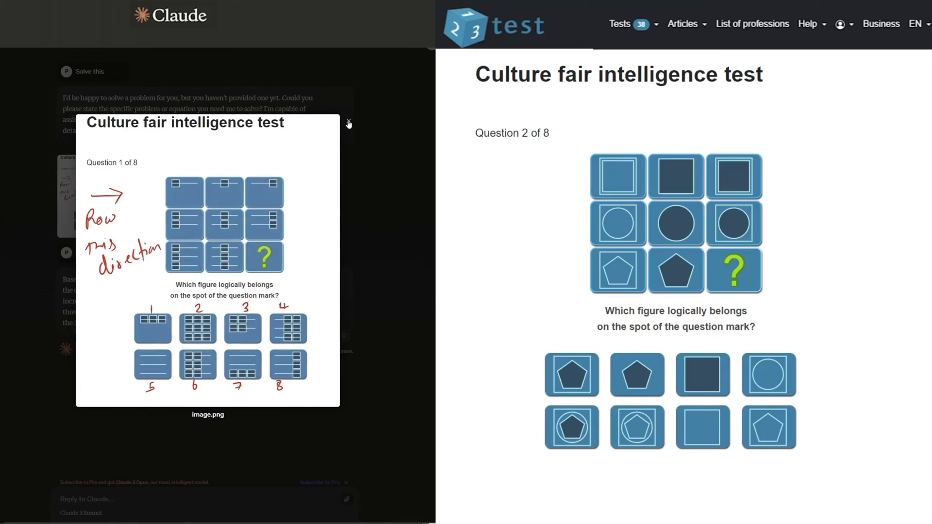
Paste the next question screenshots into Claude and choose figure 2 for question 3.
click(348, 124)
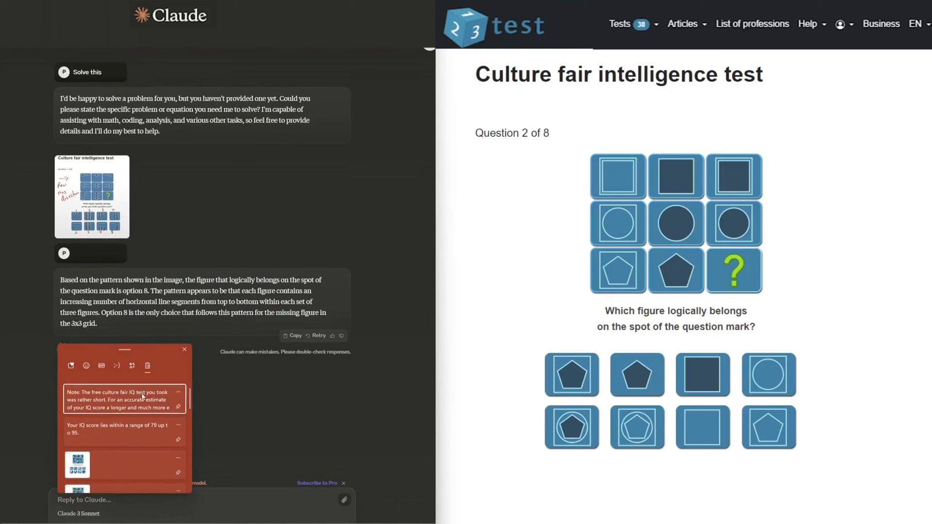
click(185, 348)
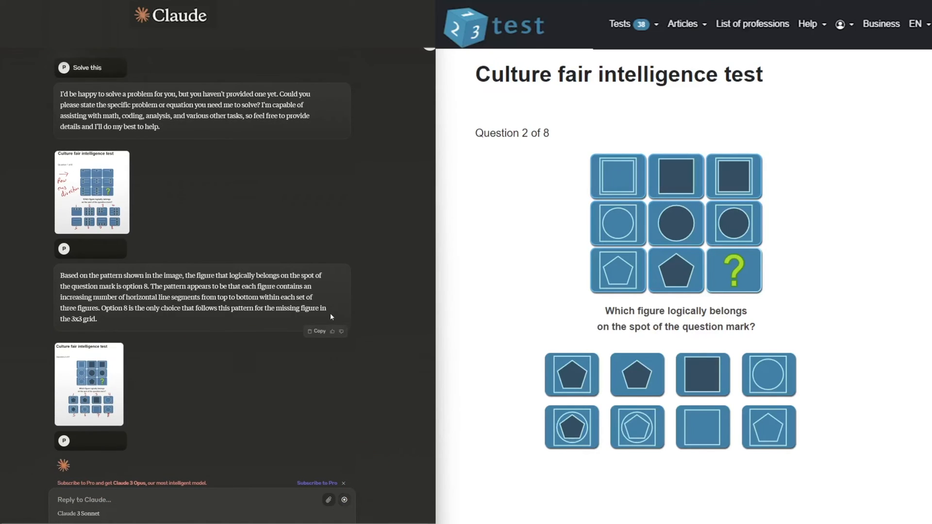
click(703, 374)
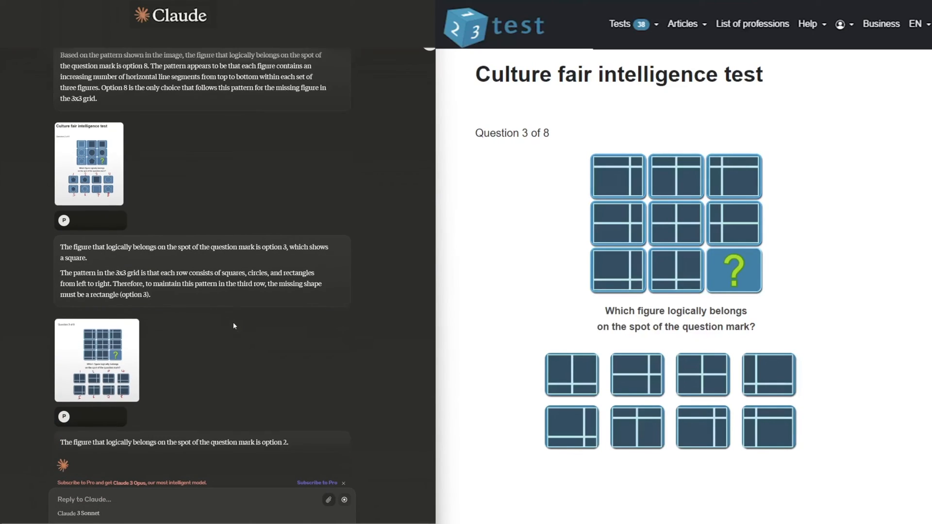
scroll(down, 3)
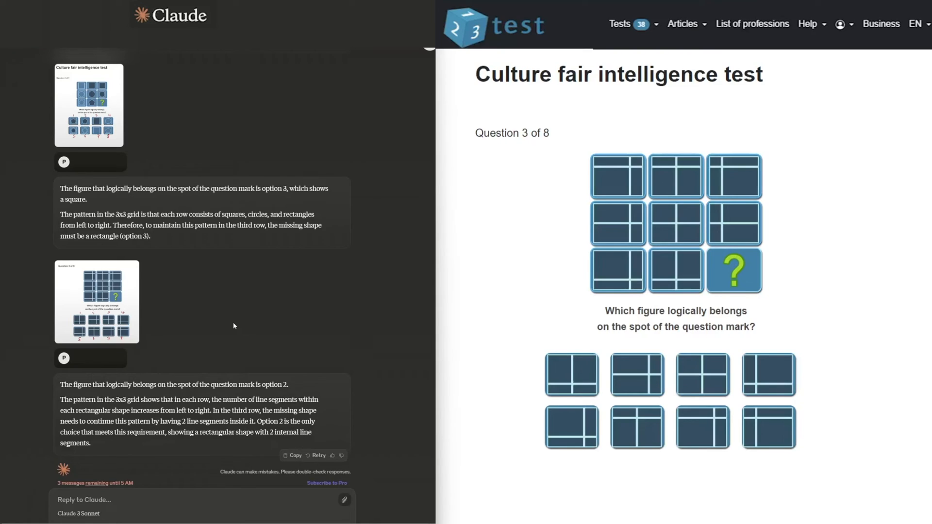
mouse_move(242, 406)
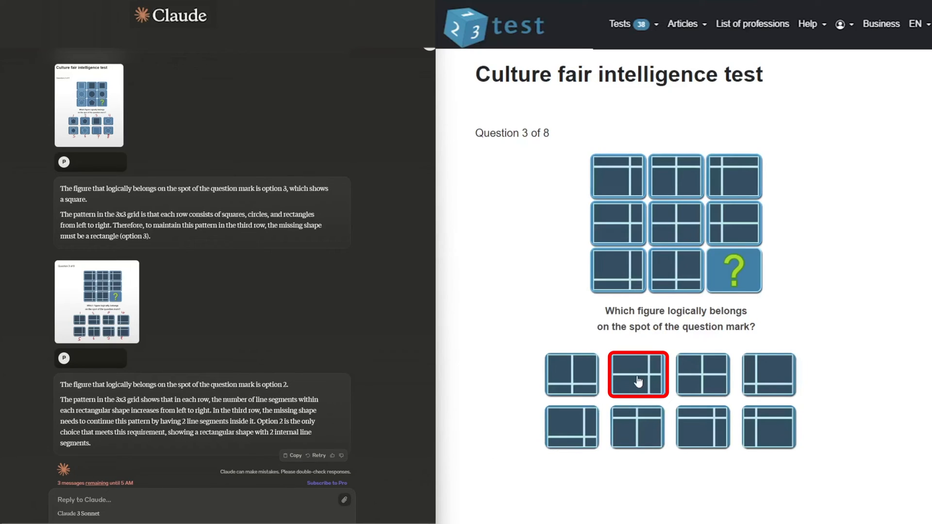
click(637, 375)
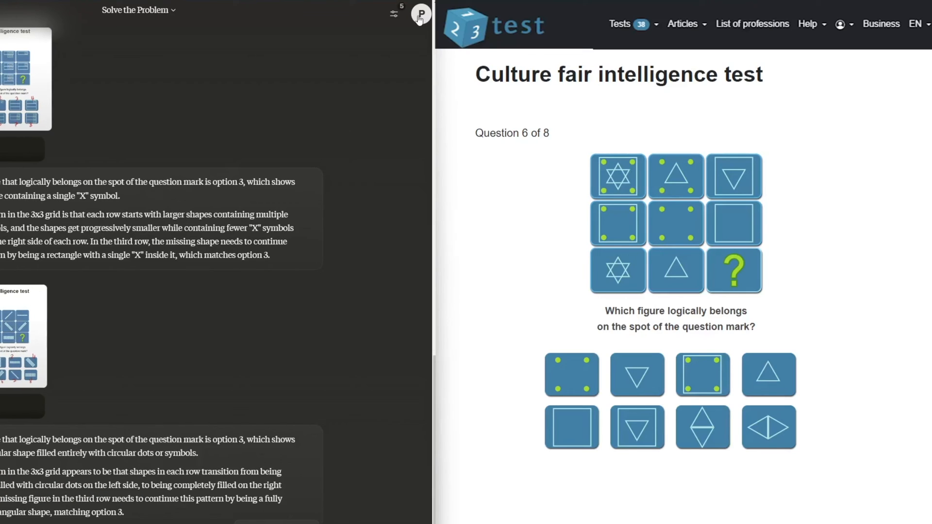
Start a fresh Claude session via Google sign-in and send 'Solve this' with question 6.
click(419, 12)
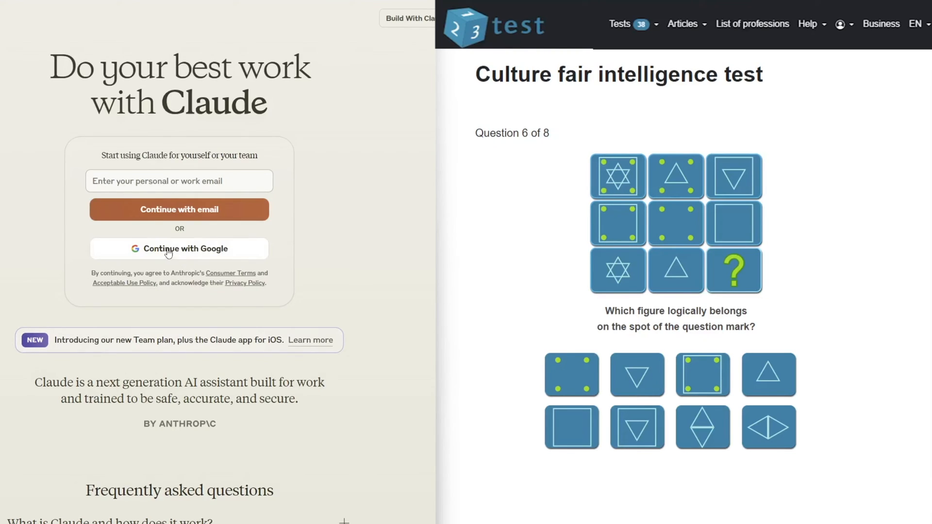
click(178, 248)
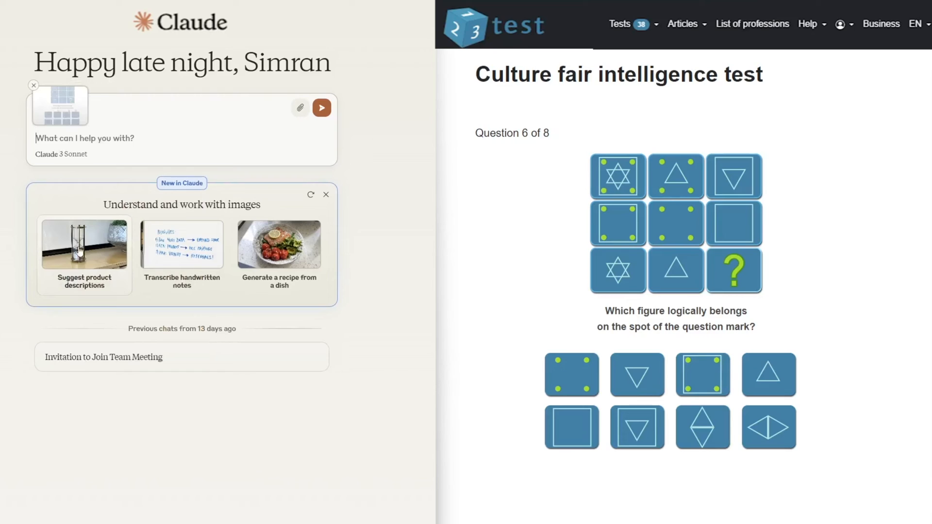
text(Solve this)
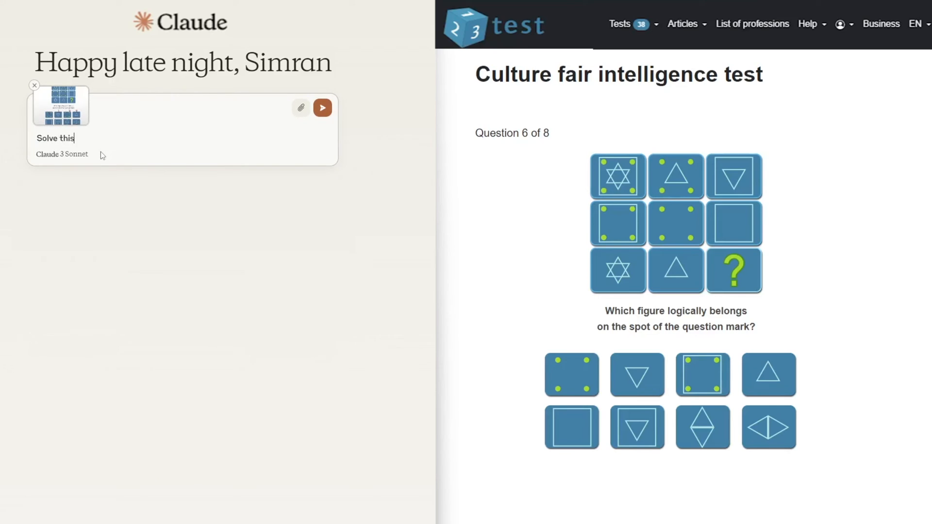
click(322, 108)
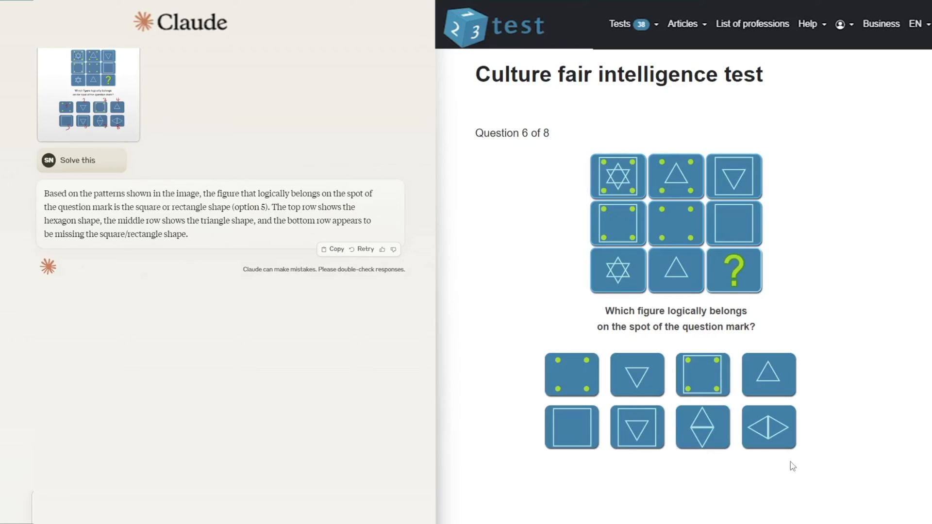
Choose figure 5 for question 6 and Claude's suggested options for the remaining questions.
click(571, 428)
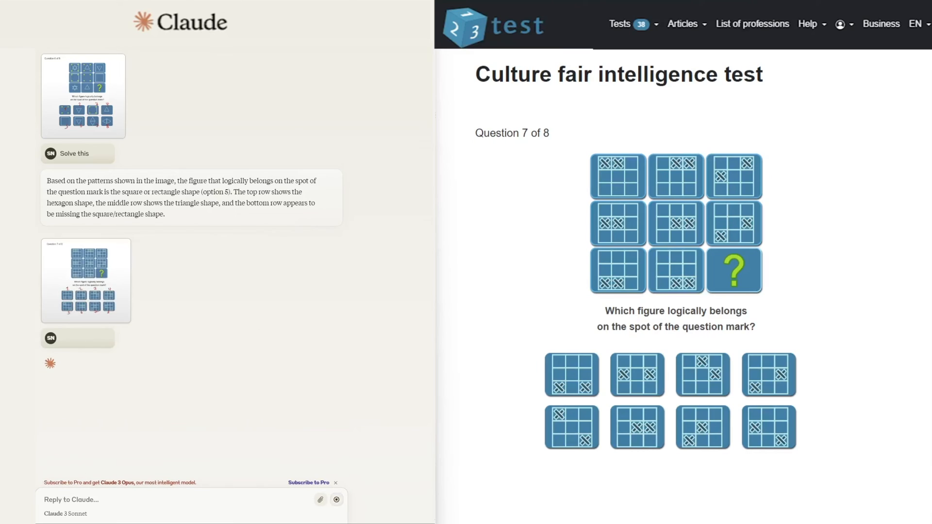
click(702, 375)
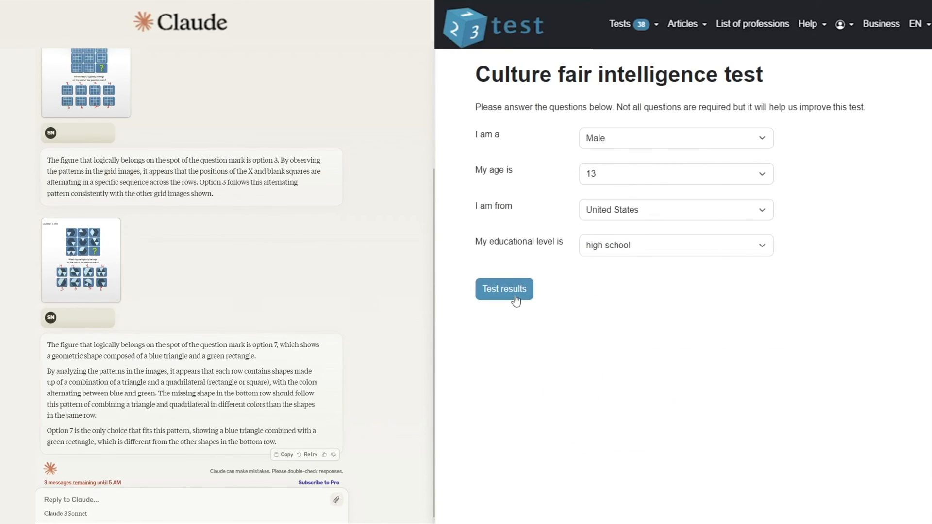
Submit the form and highlight the results sentence estimating an IQ of 83 to 99.
click(504, 289)
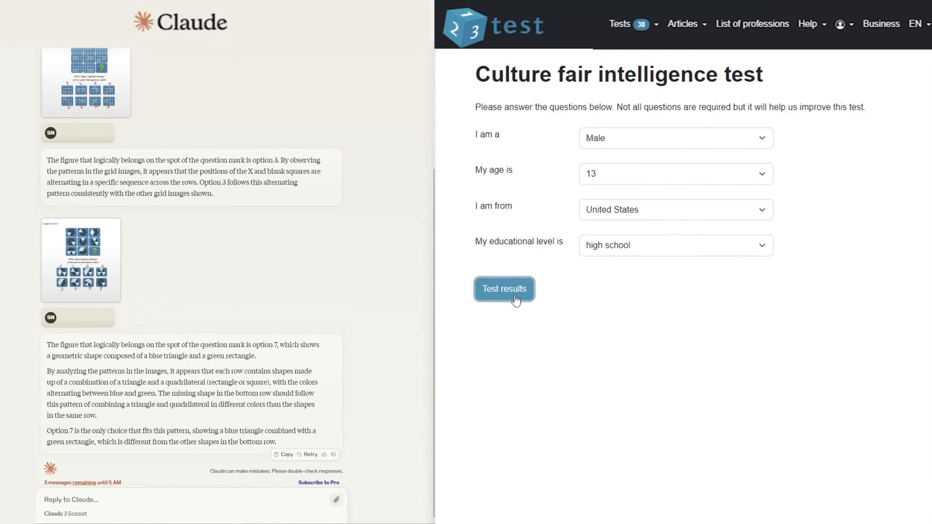
click(504, 289)
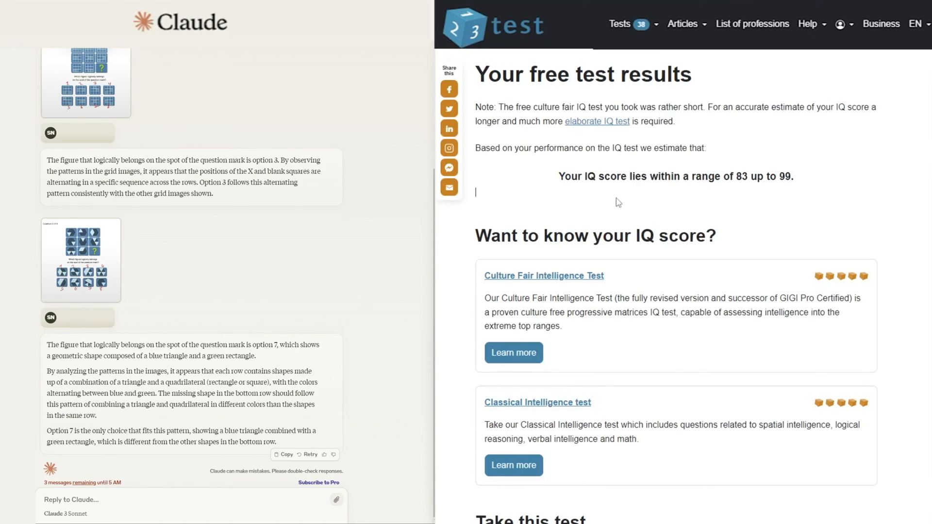
triple_click(675, 175)
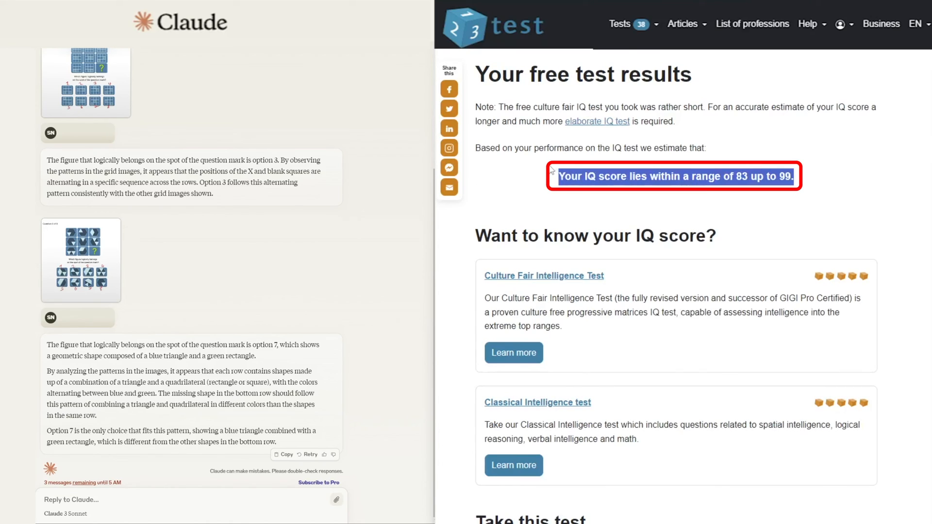
mouse_move(565, 169)
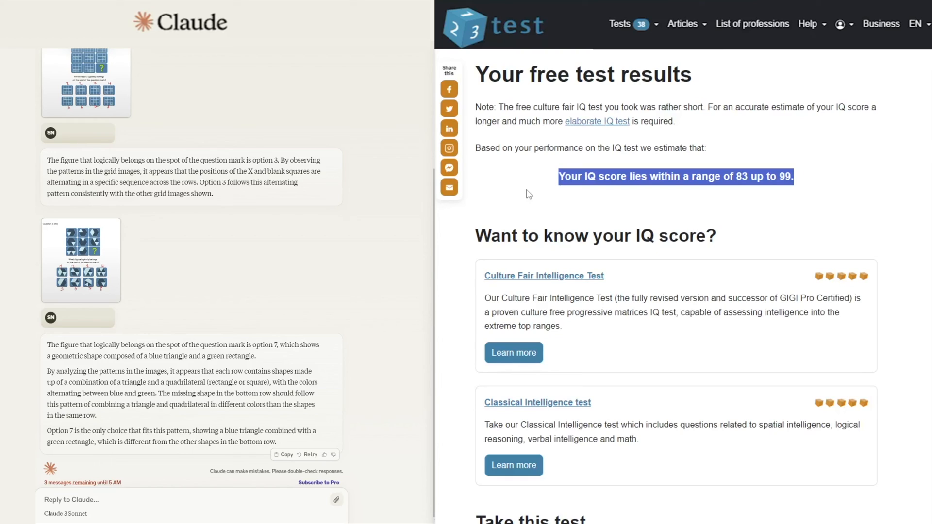
mouse_move(541, 140)
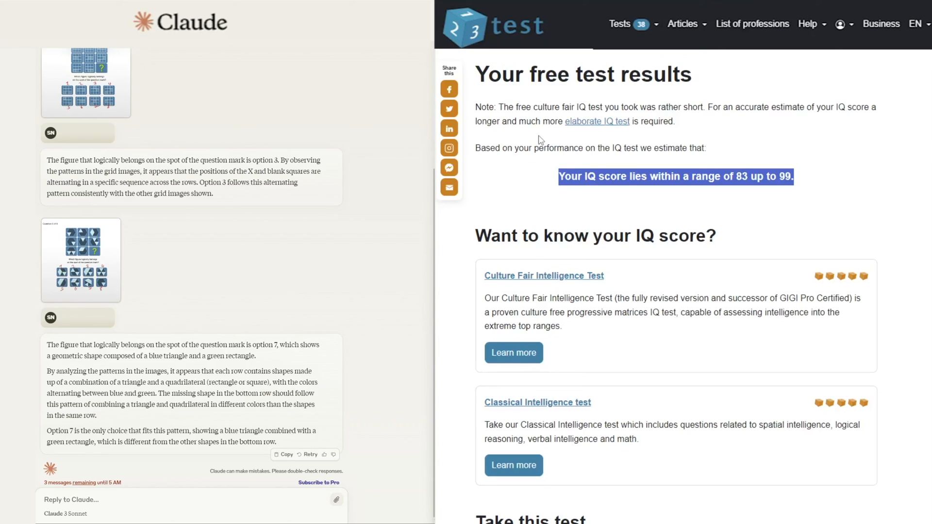
mouse_move(273, 93)
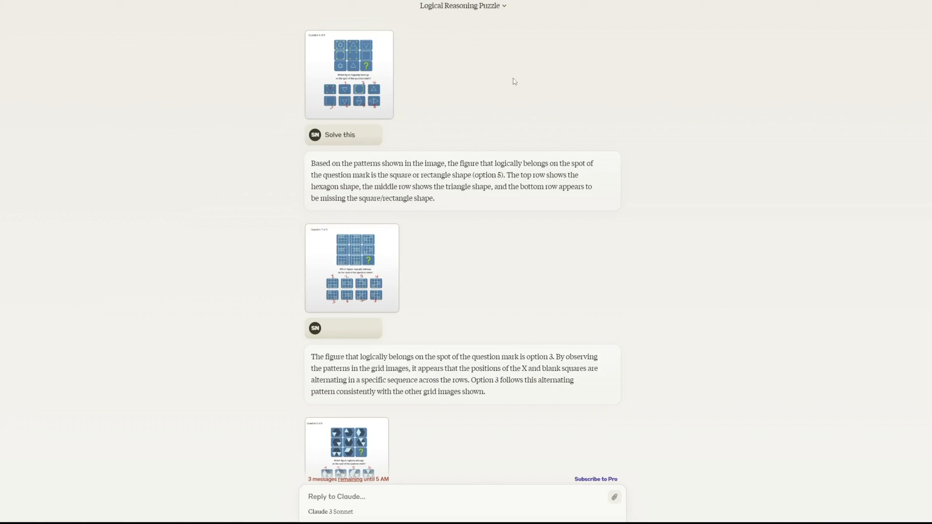
scroll(down, 3)
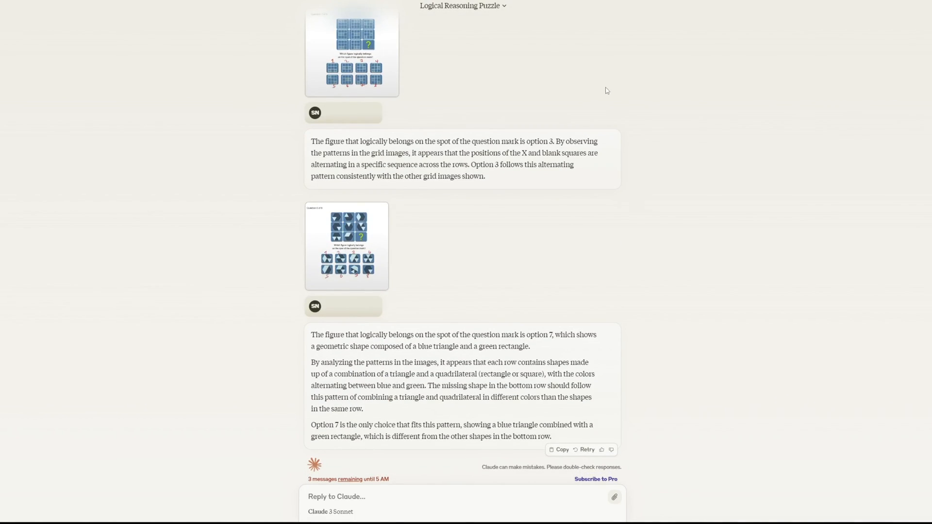
mouse_move(443, 20)
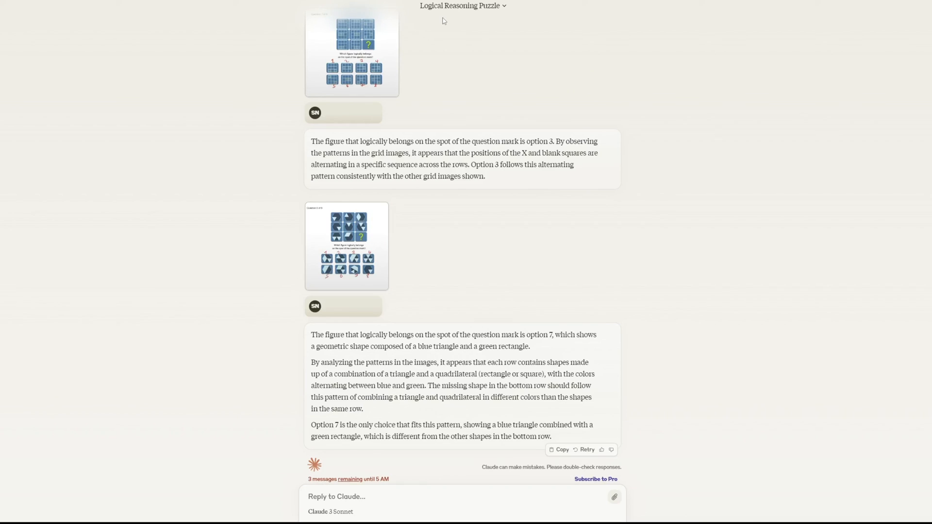
mouse_move(252, 31)
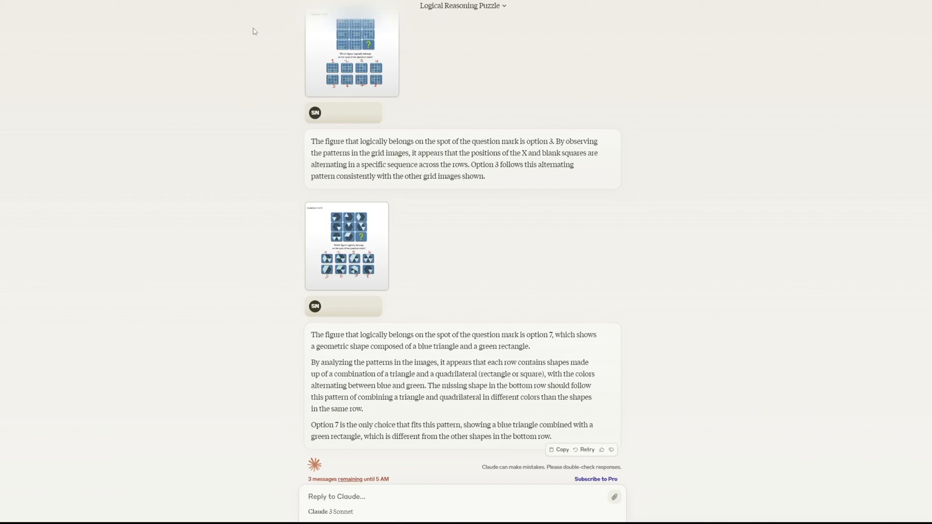